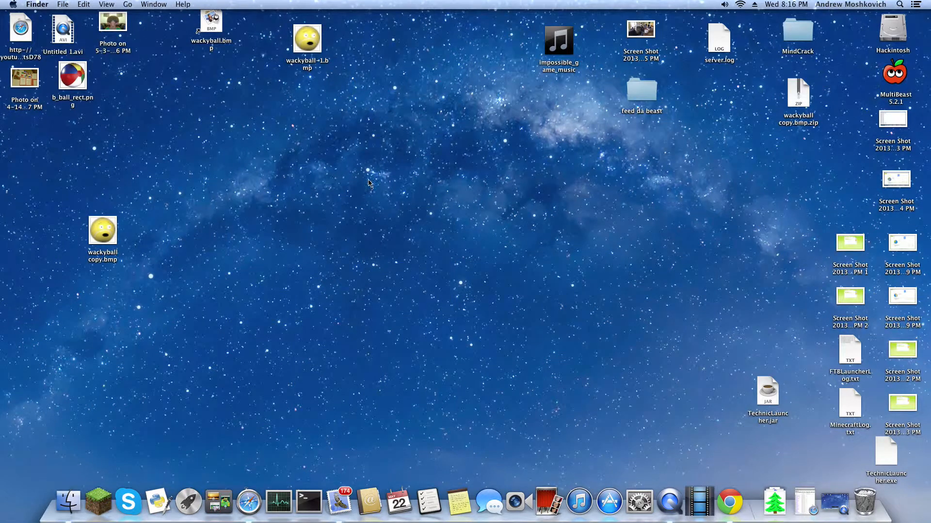
pyautogui.moveTo(557, 255)
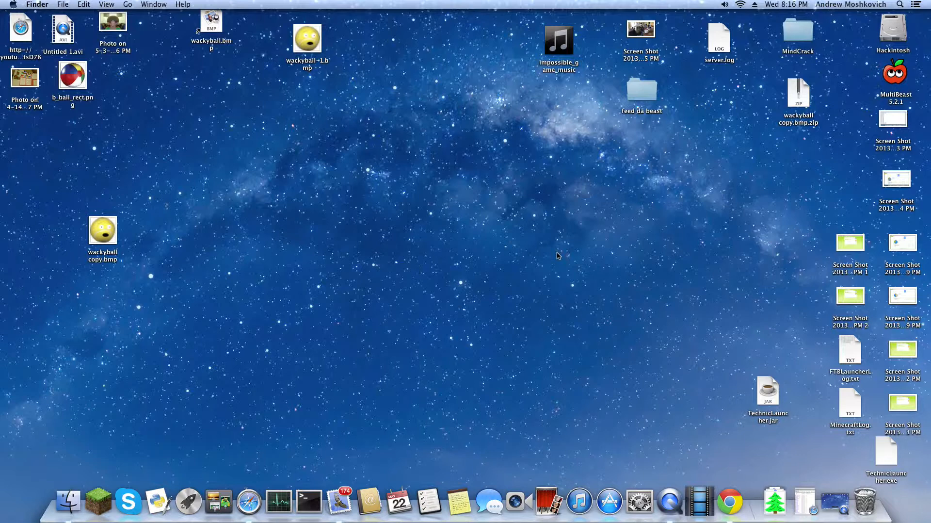
# Search the system for 'resource editor', then clear the search.
pyautogui.click(900, 4)
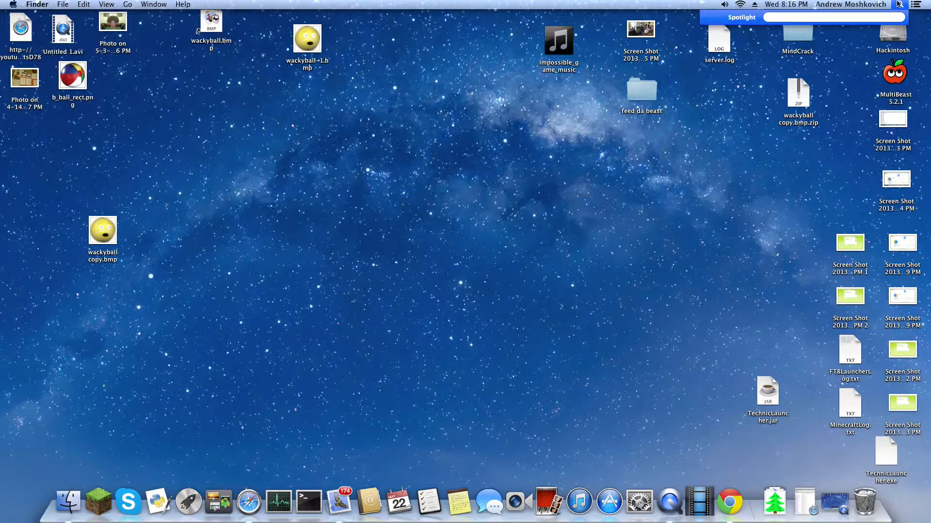
pyautogui.write('r')
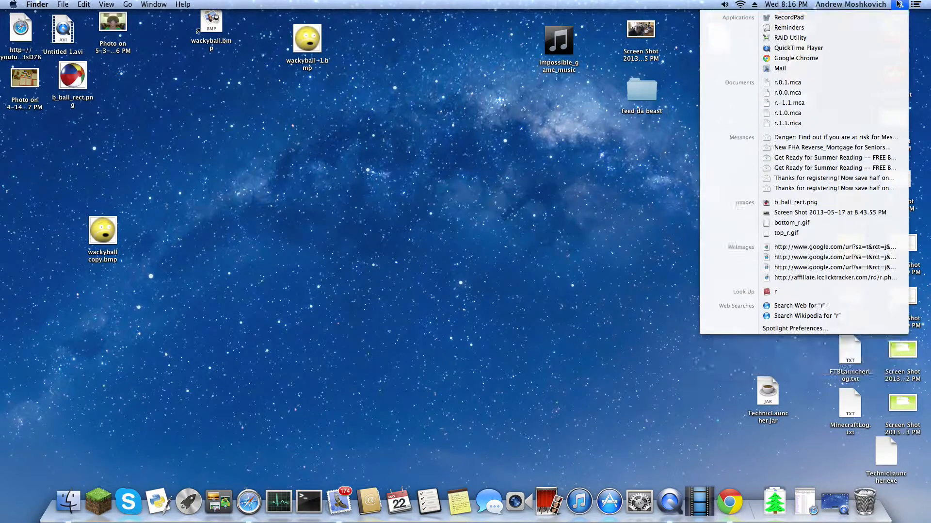
pyautogui.write('resouse')
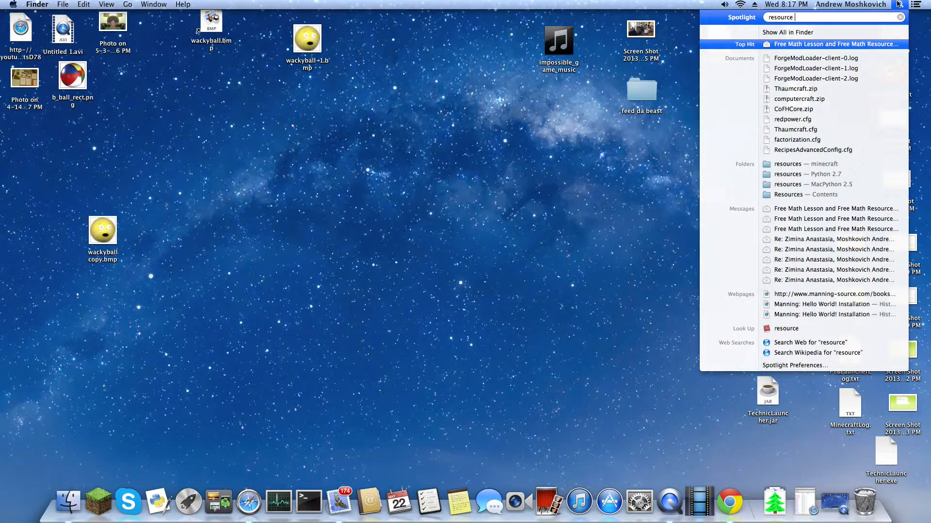
pyautogui.write('editor')
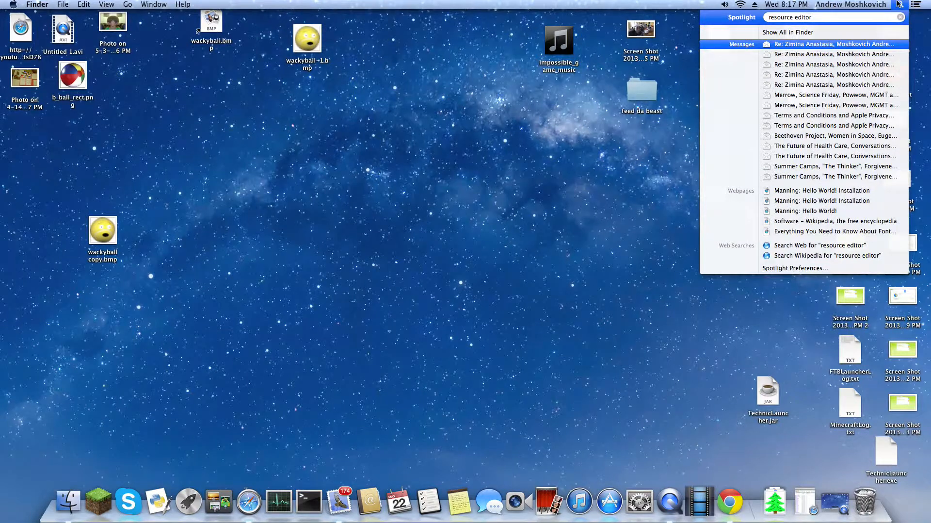
pyautogui.press('Backspace')
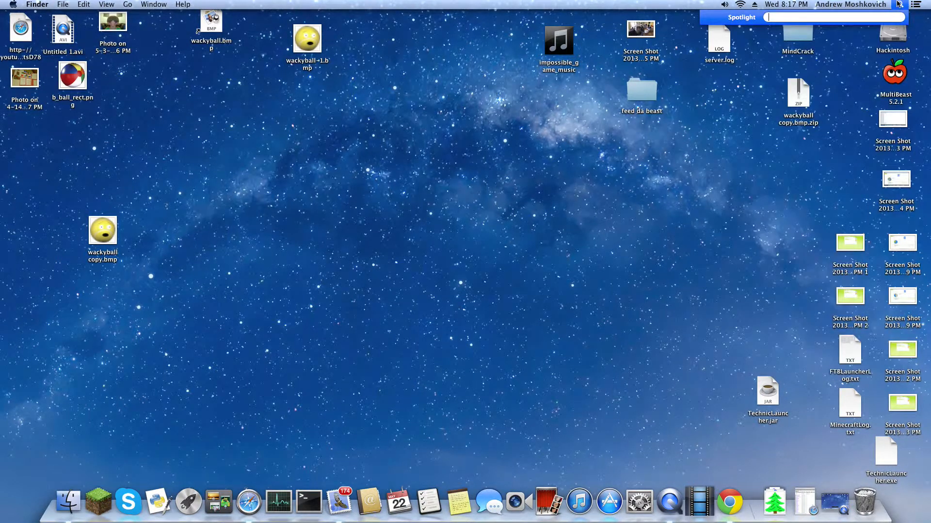
pyautogui.moveTo(285, 508)
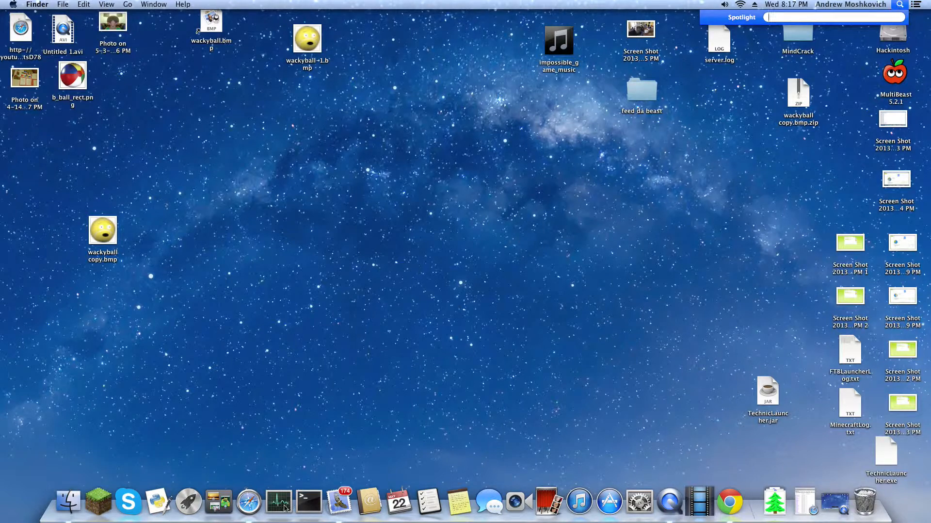
# Navigate the book's code index to hw_ch22_code and show the hangman.py listing.
pyautogui.click(264, 500)
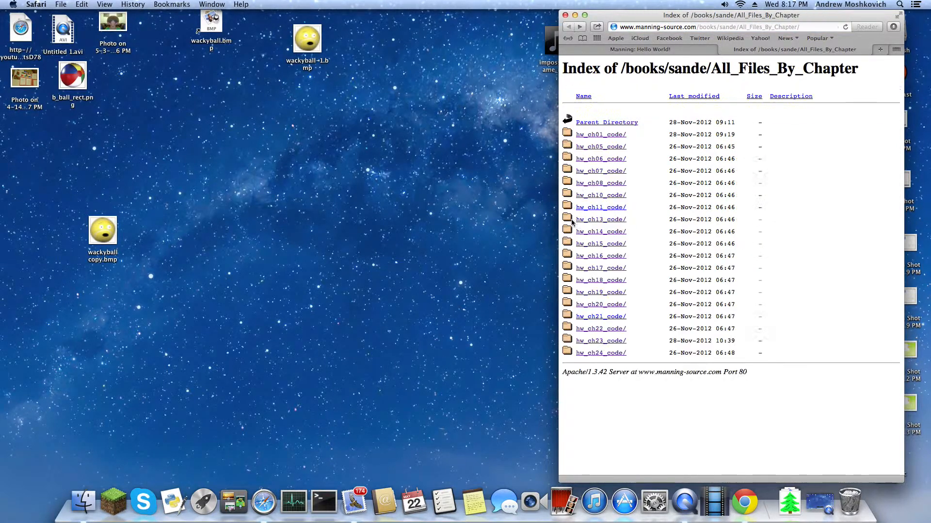
pyautogui.click(599, 279)
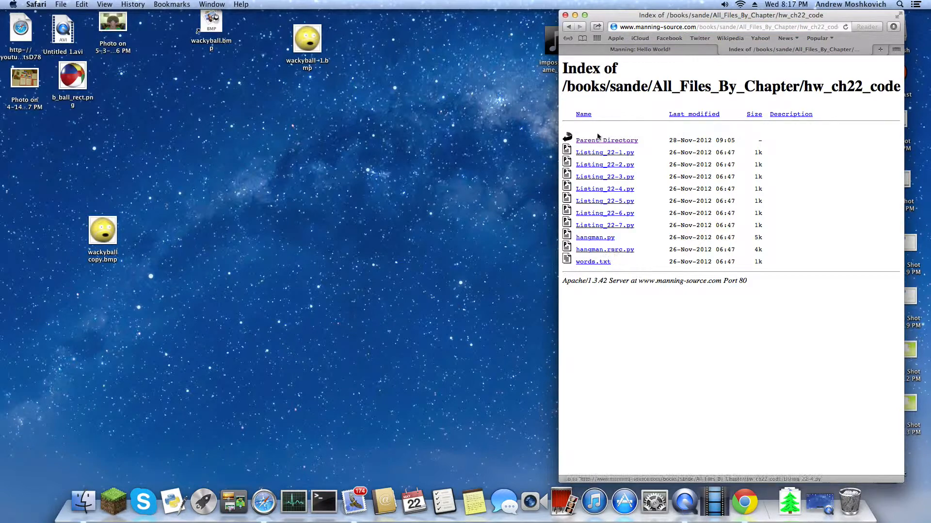
pyautogui.click(594, 236)
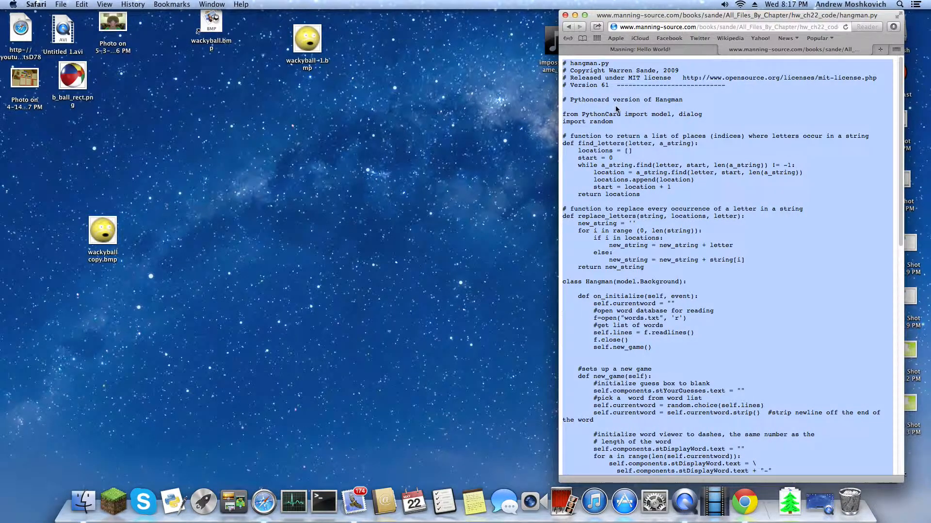
pyautogui.moveTo(173, 501)
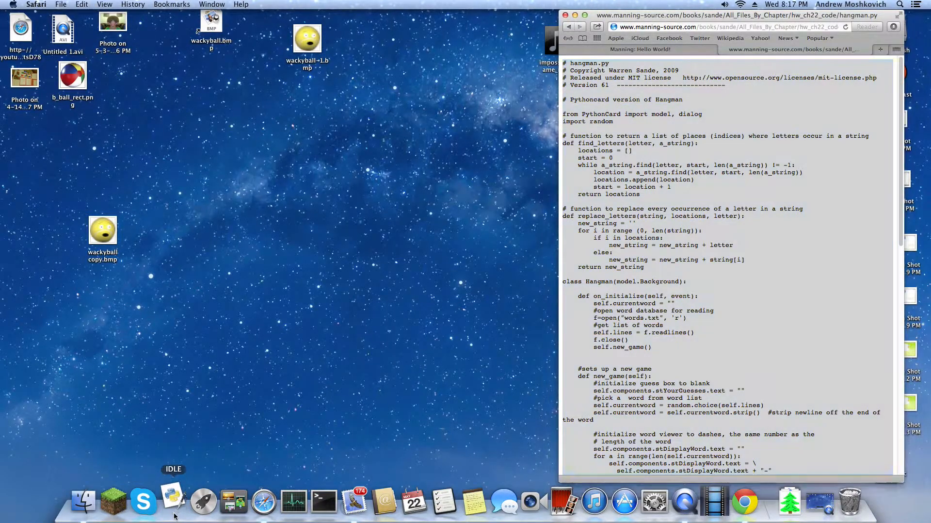
# Launch IDLE, paste the hangman.py code and start a second empty editor window.
pyautogui.click(57, 4)
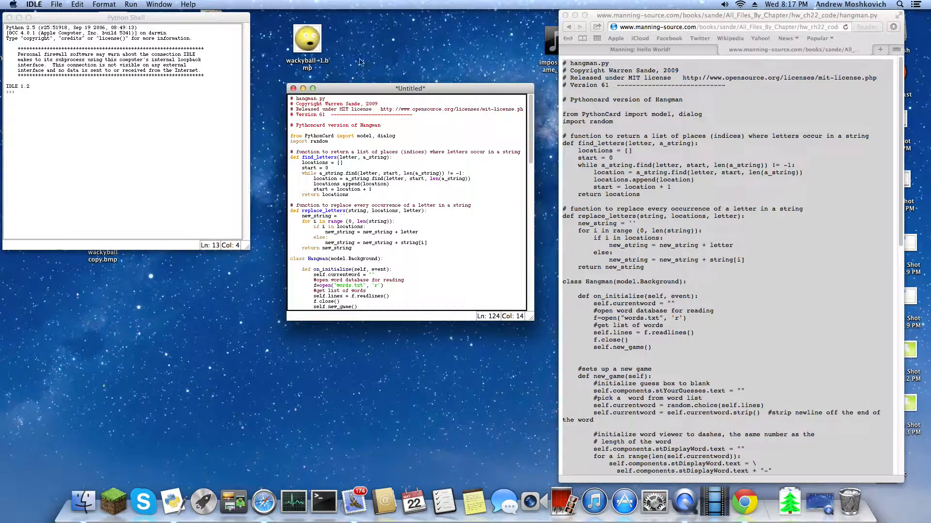
pyautogui.click(293, 88)
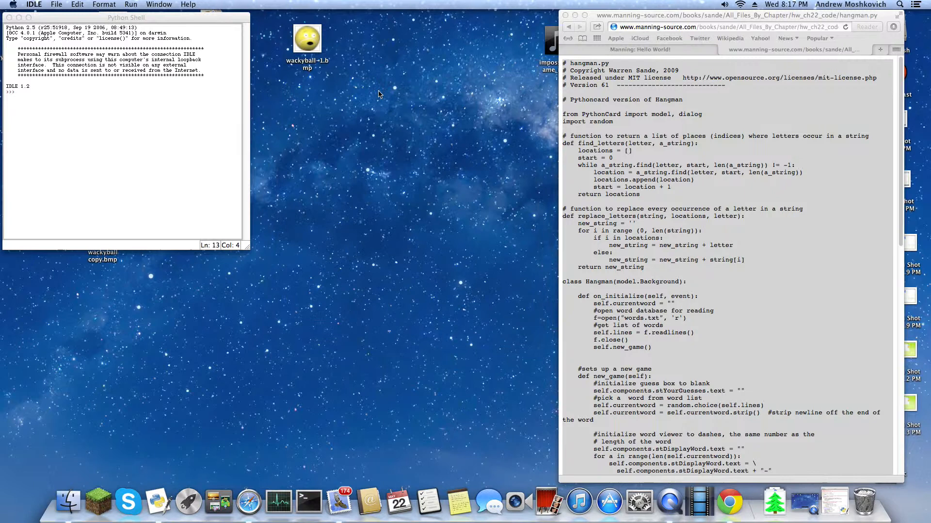
pyautogui.click(60, 4)
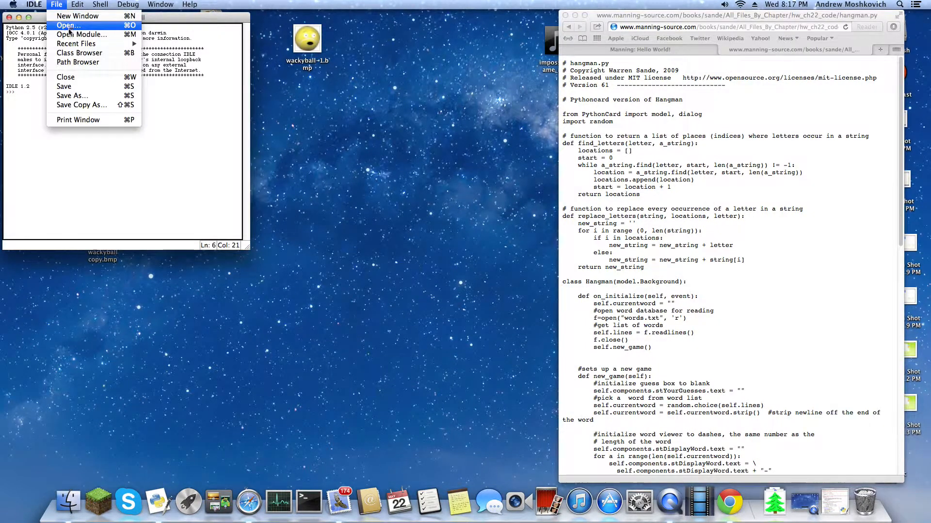
pyautogui.click(78, 16)
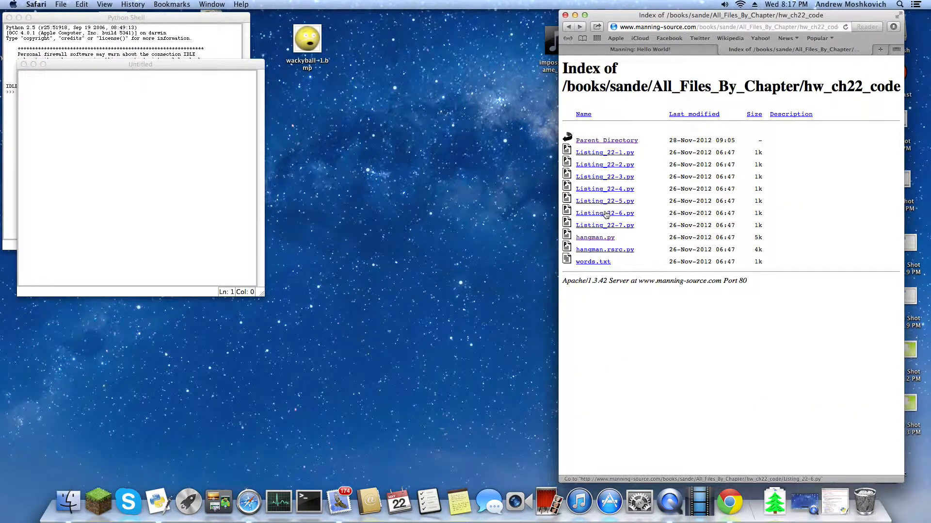
# View hangman.rsrc.py in Safari, then go back to the chapter 22 listing.
pyautogui.click(604, 250)
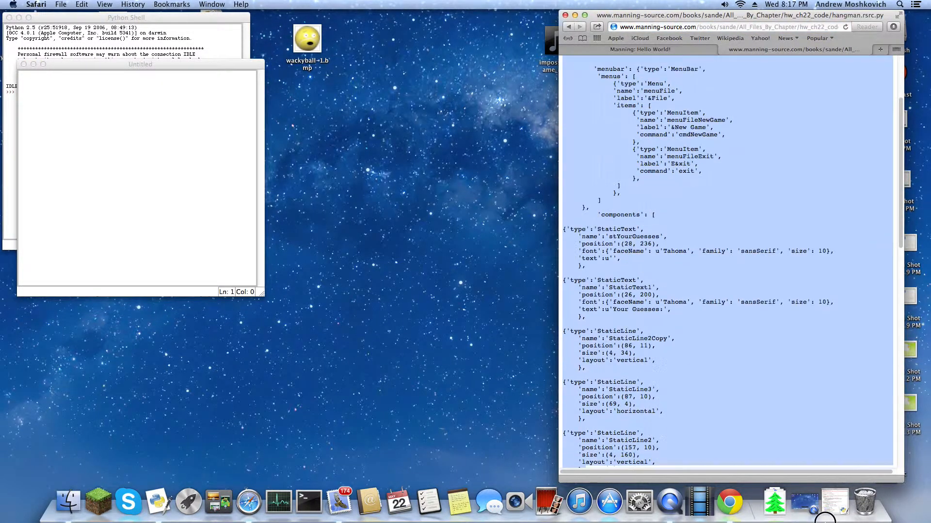
pyautogui.scroll(-3)
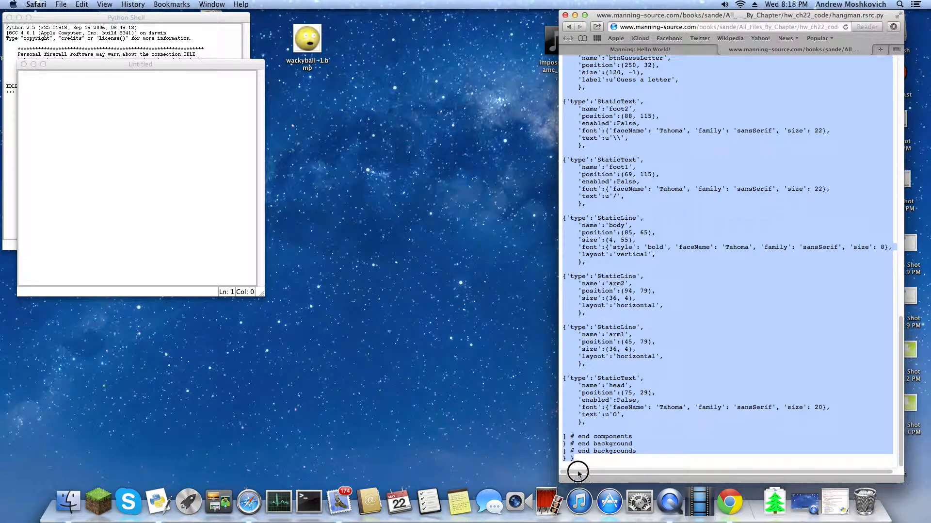
pyautogui.click(140, 64)
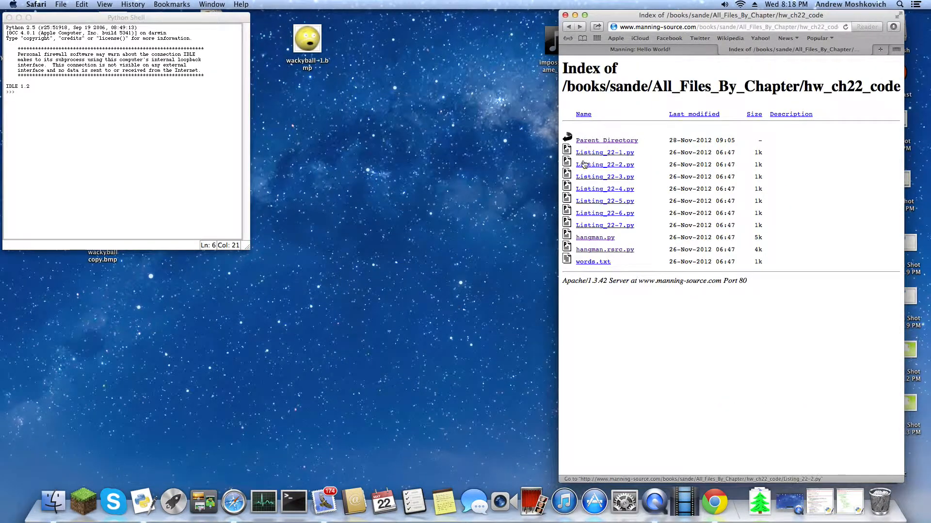
# Download words.txt from the chapter 22 folder via Download Linked File.
pyautogui.rightClick(592, 262)
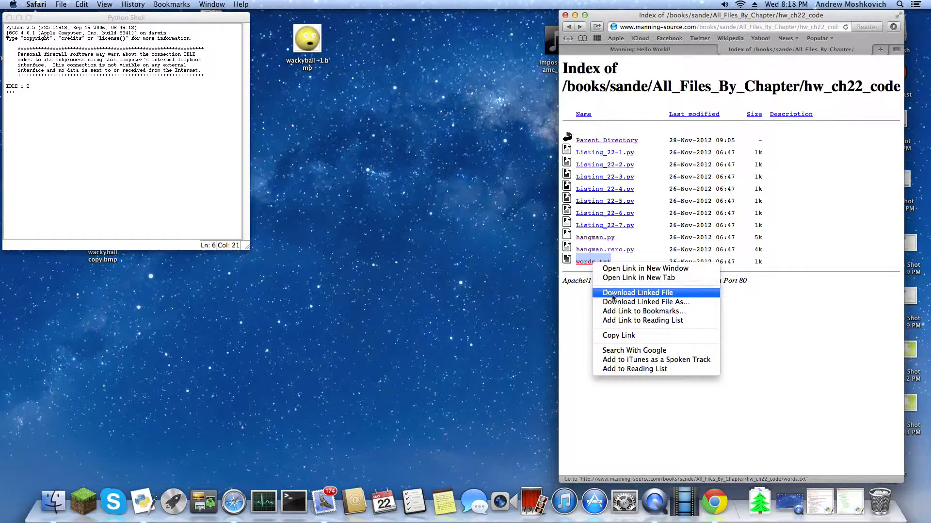
pyautogui.click(643, 301)
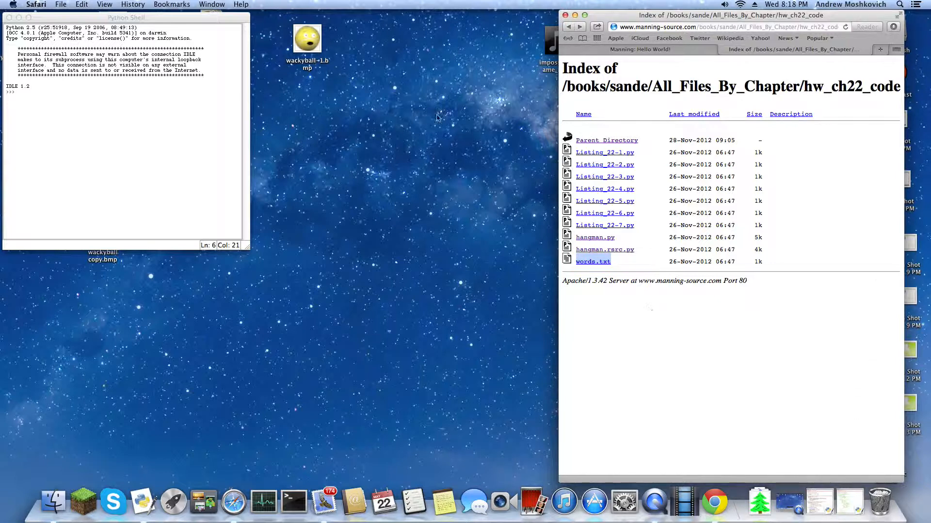
pyautogui.click(592, 262)
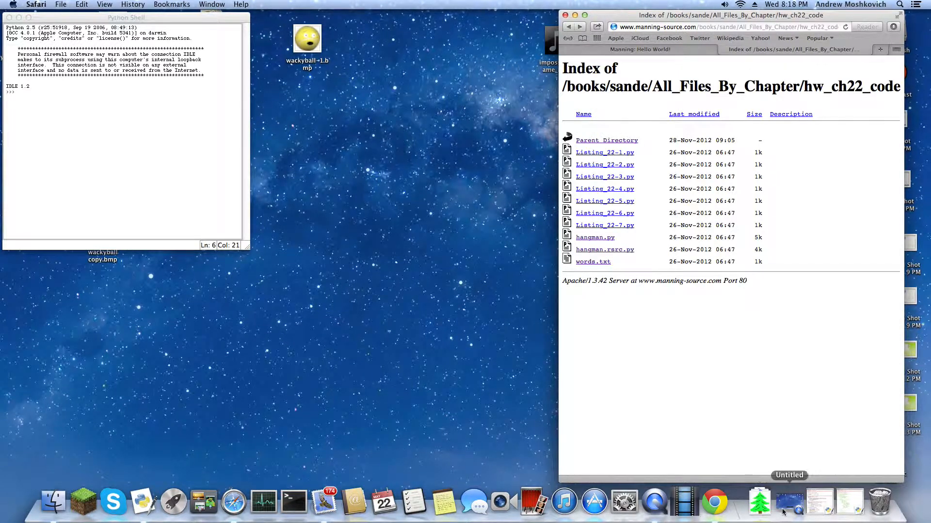
pyautogui.moveTo(594, 502)
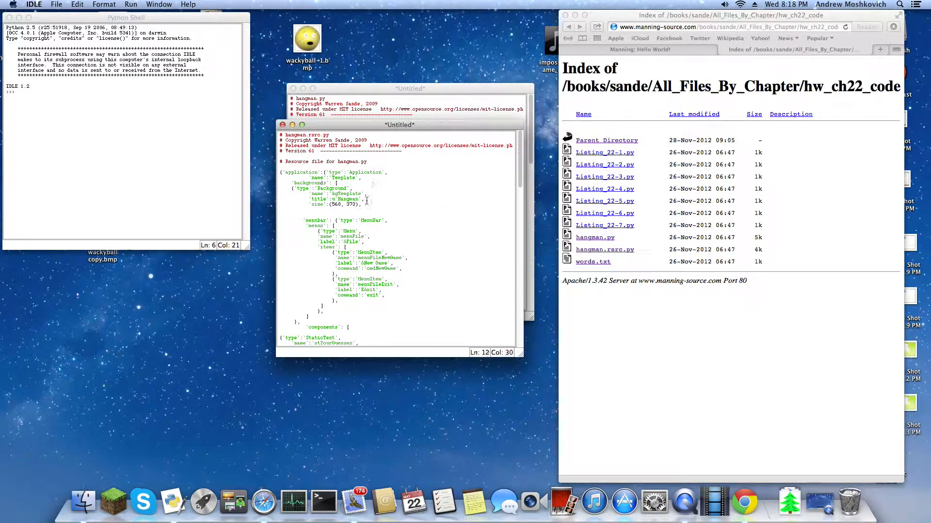
# Save the resource code as hangman.rsrc.py in Documents before running.
pyautogui.click(368, 163)
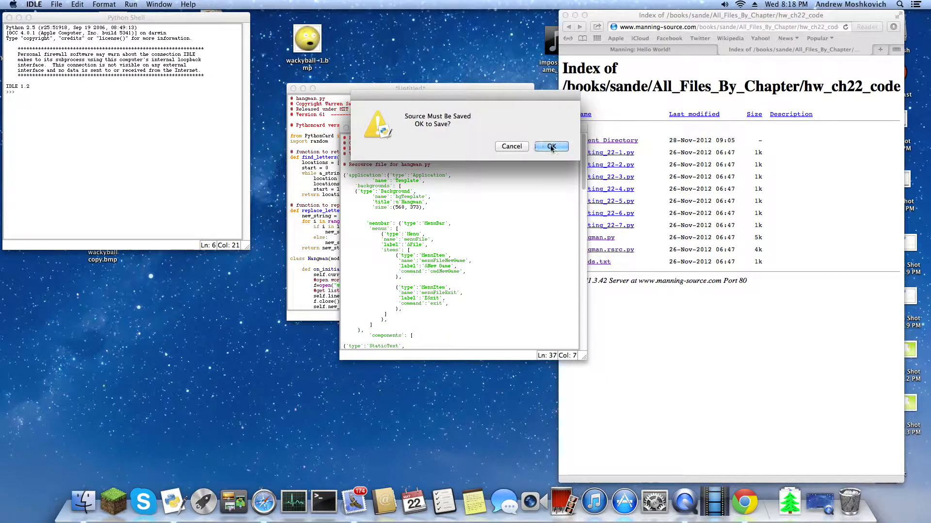
pyautogui.click(551, 146)
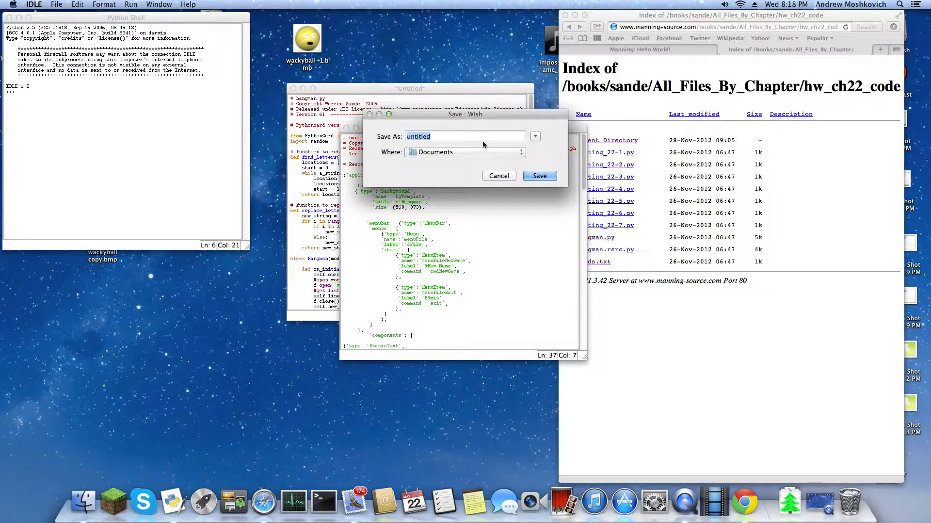
pyautogui.write('hangman')
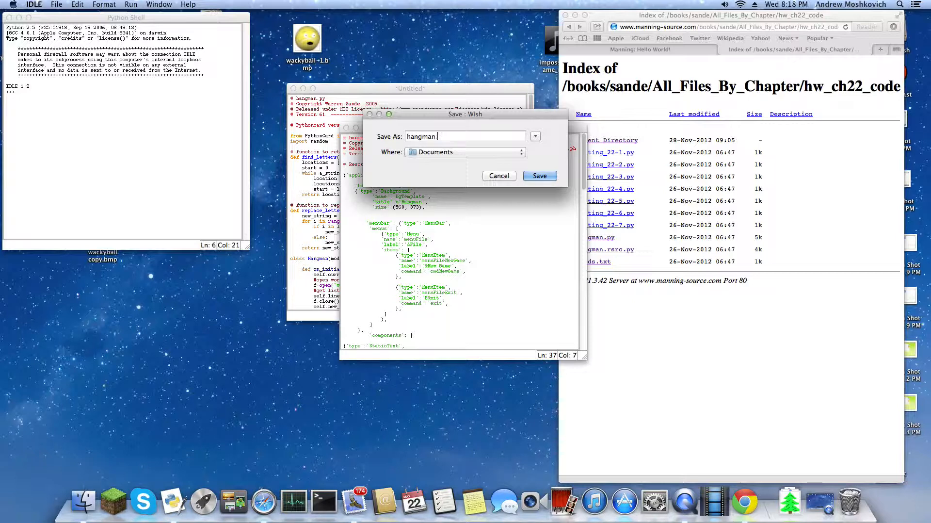
pyautogui.write('.rsrc.py')
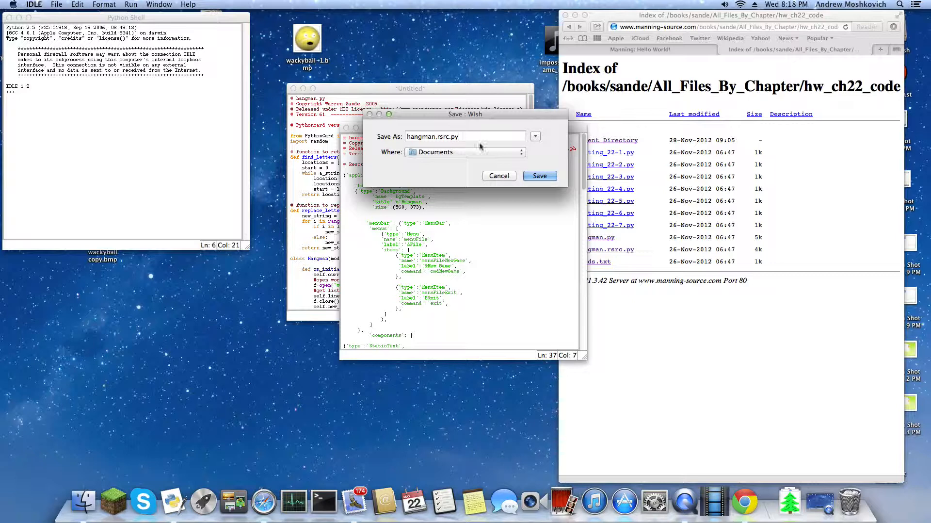
pyautogui.click(538, 175)
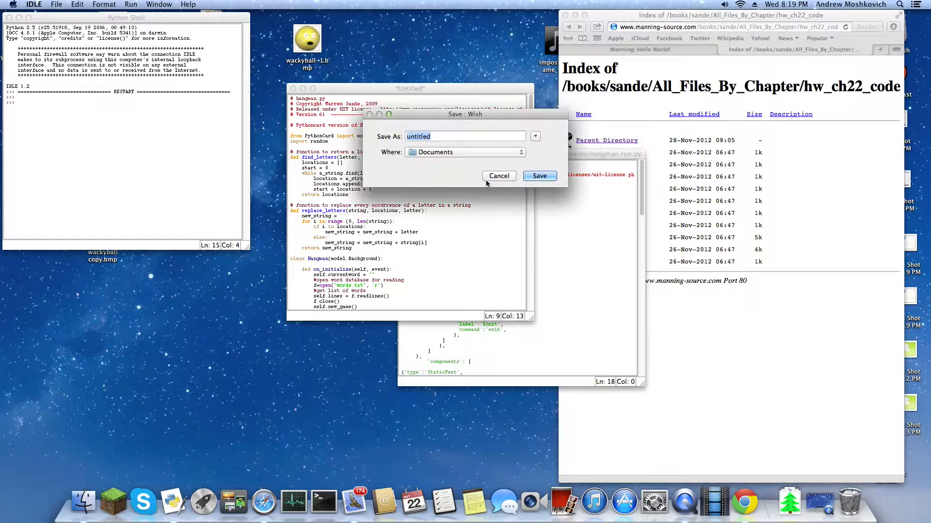
# Enter hangman.py as the main program's Save As filename.
pyautogui.write('hangman')
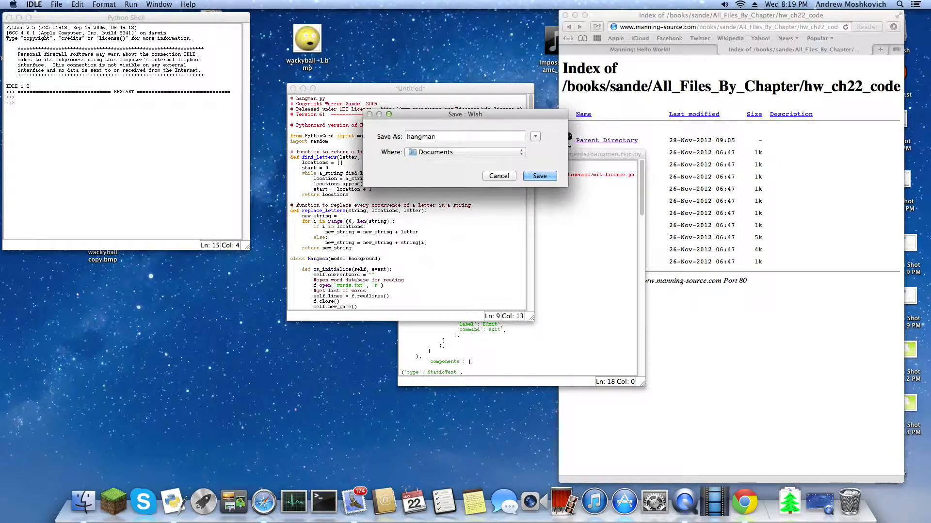
pyautogui.write('.py')
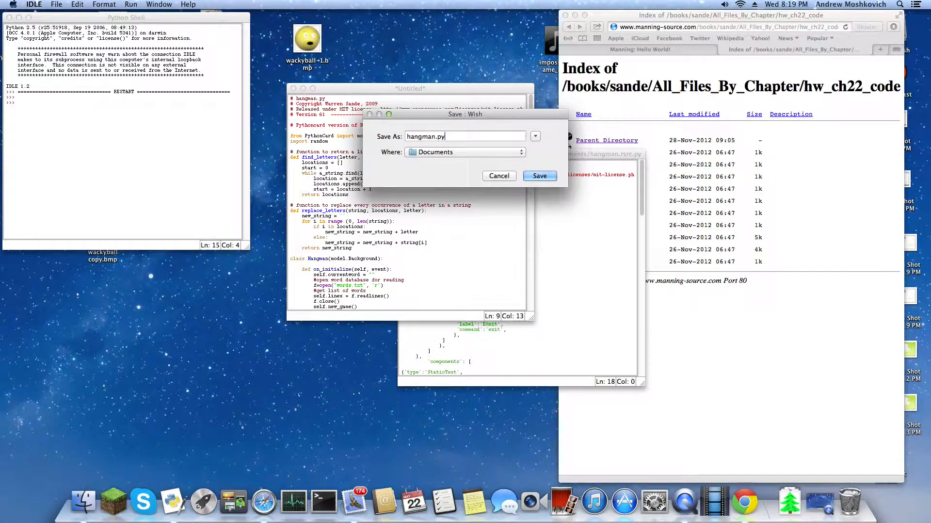
# Save hangman.py, run it and guess the letters a, h, m, b and l.
pyautogui.click(538, 175)
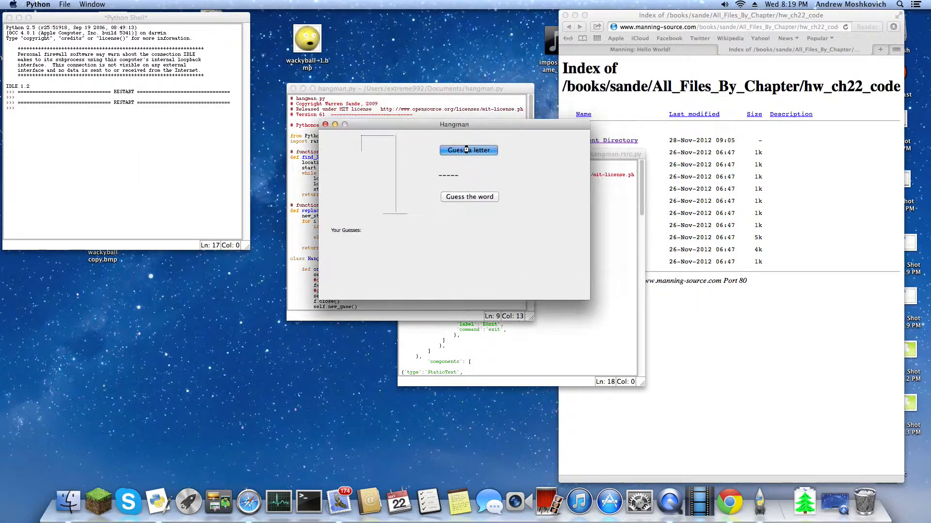
pyautogui.click(468, 150)
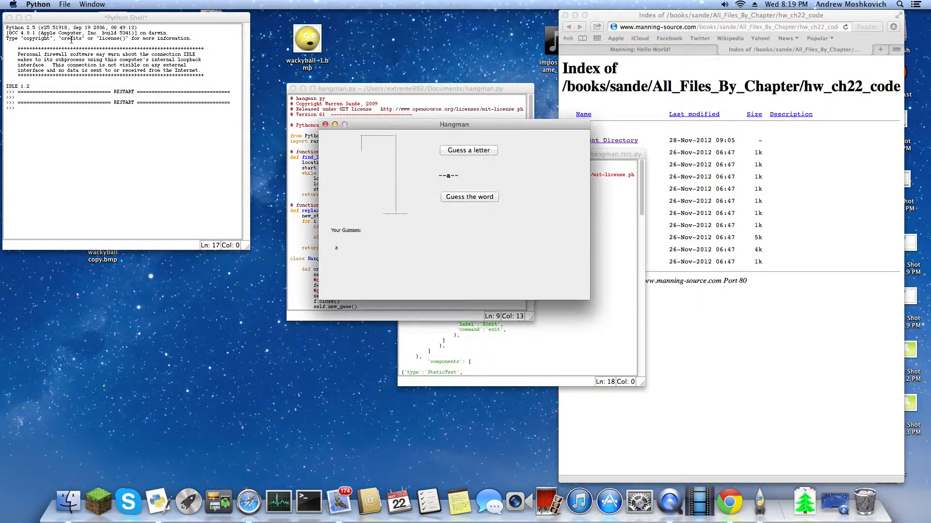
pyautogui.moveTo(496, 166)
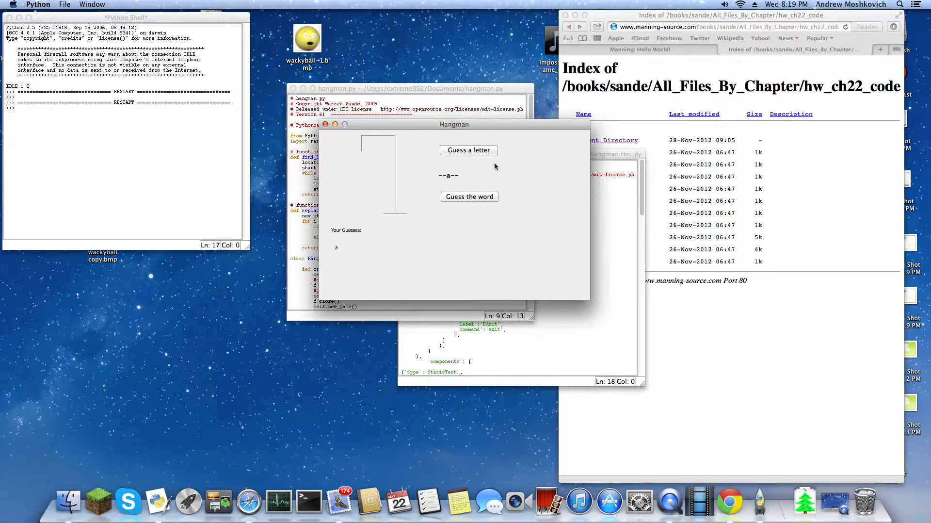
pyautogui.click(467, 149)
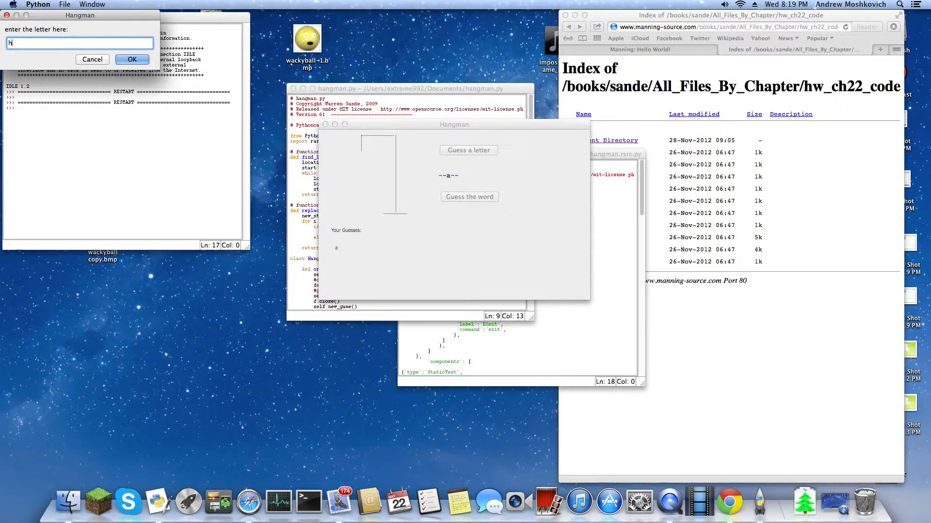
pyautogui.click(131, 59)
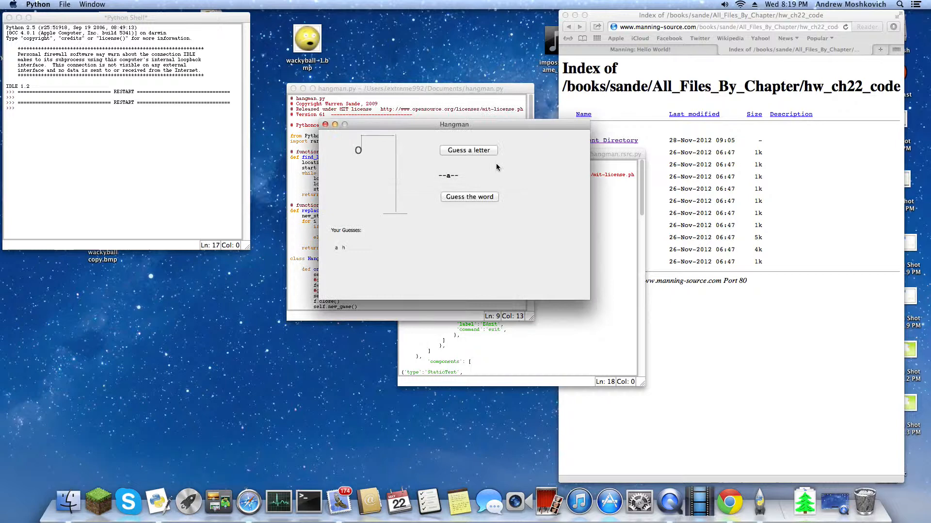
pyautogui.click(468, 150)
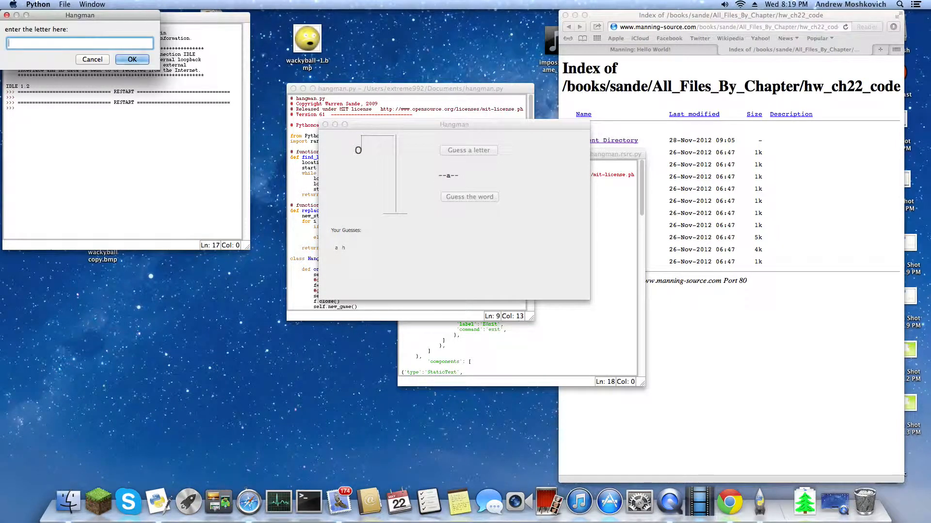
pyautogui.click(132, 59)
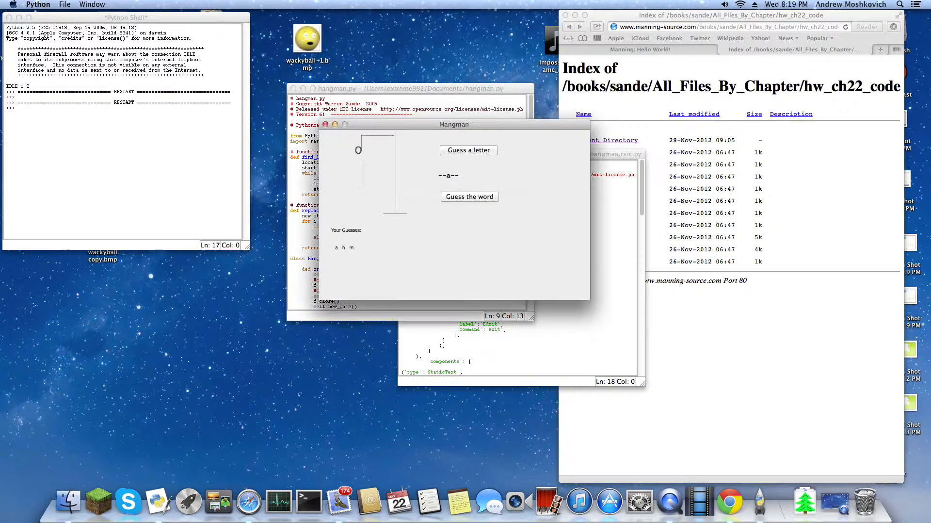
pyautogui.click(467, 149)
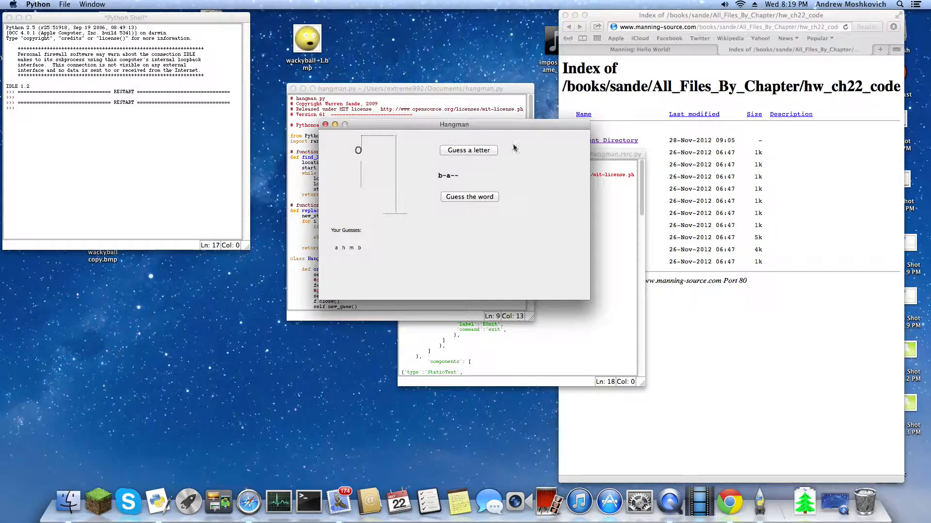
pyautogui.click(468, 149)
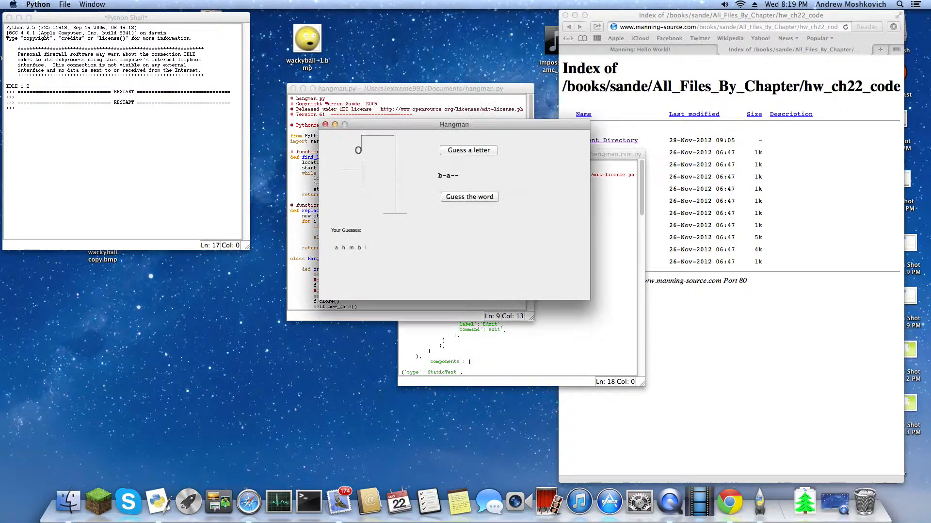
# Guess the letters j, r and n, dismissing the wrong-guess message.
pyautogui.click(467, 149)
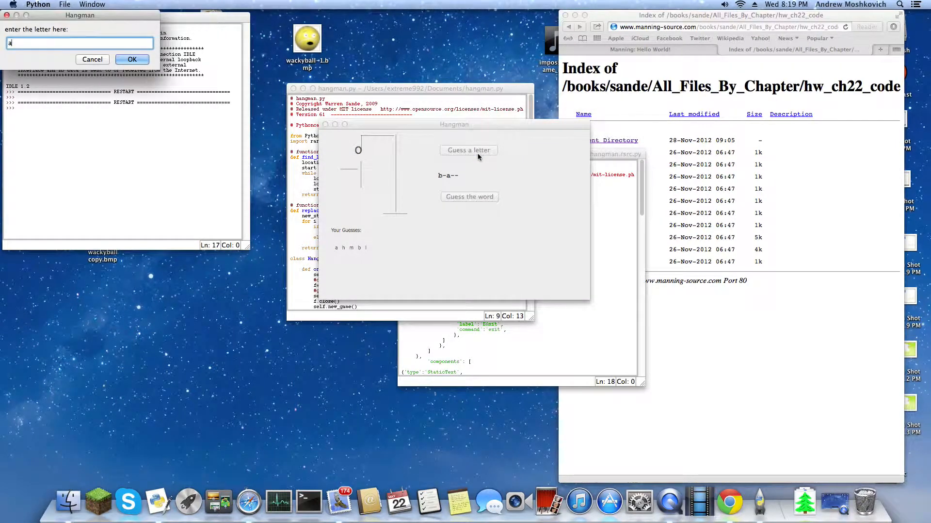
pyautogui.click(131, 59)
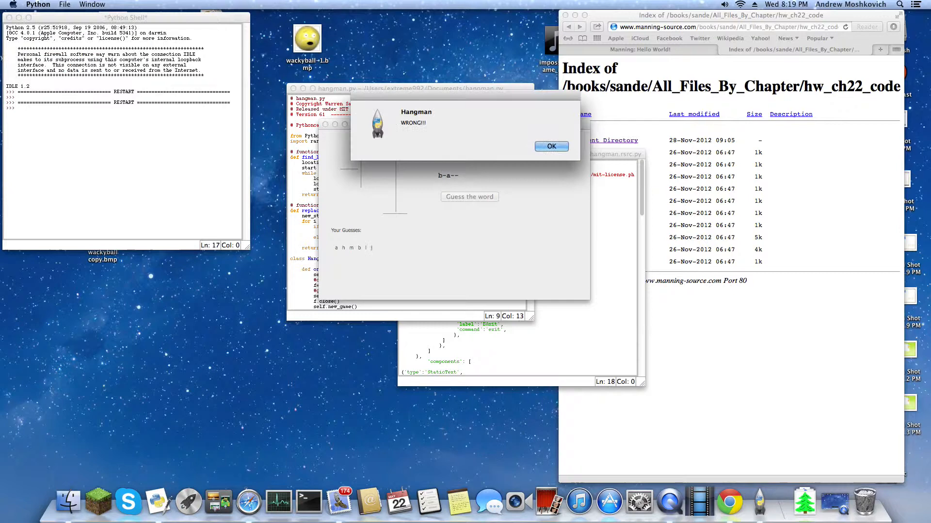
pyautogui.click(551, 146)
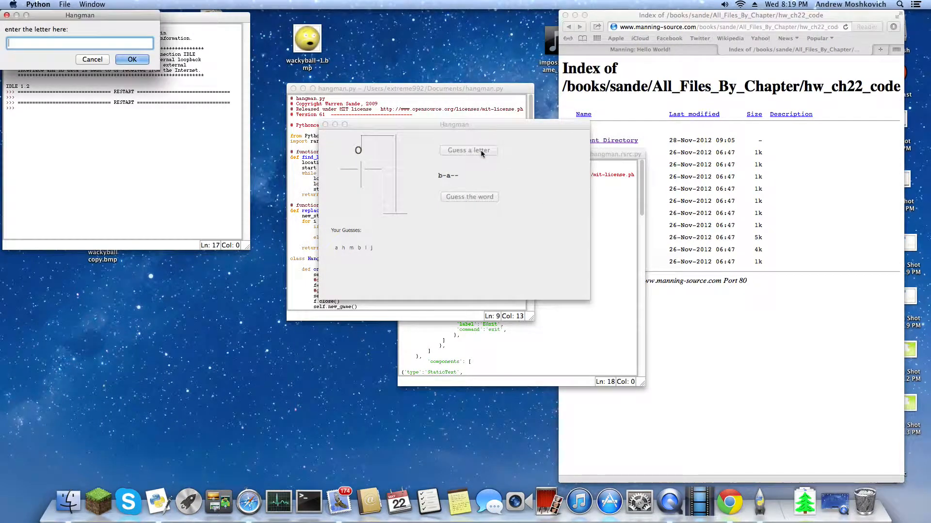
pyautogui.write('r')
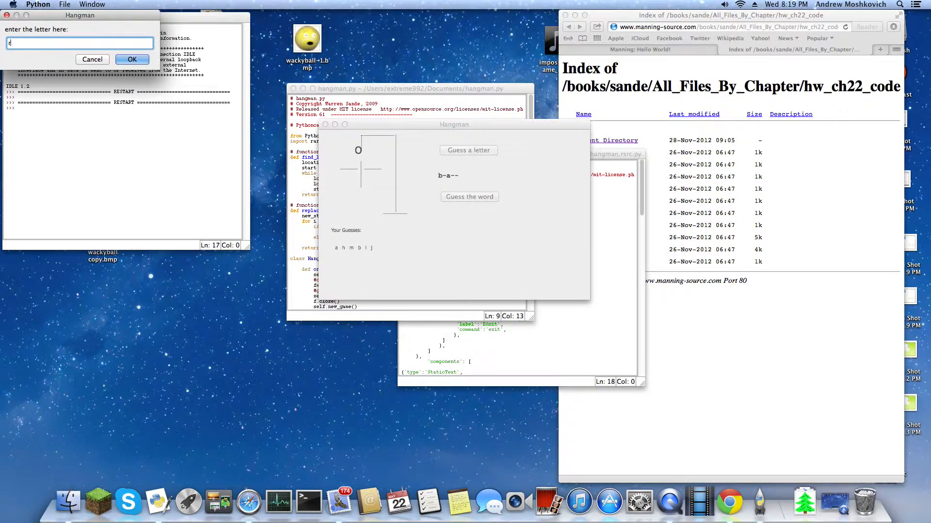
pyautogui.click(132, 59)
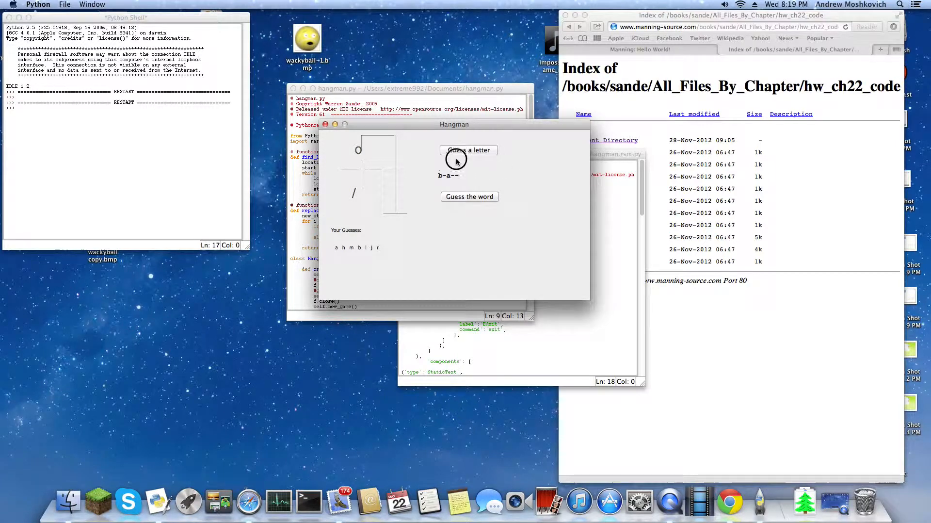
pyautogui.click(468, 149)
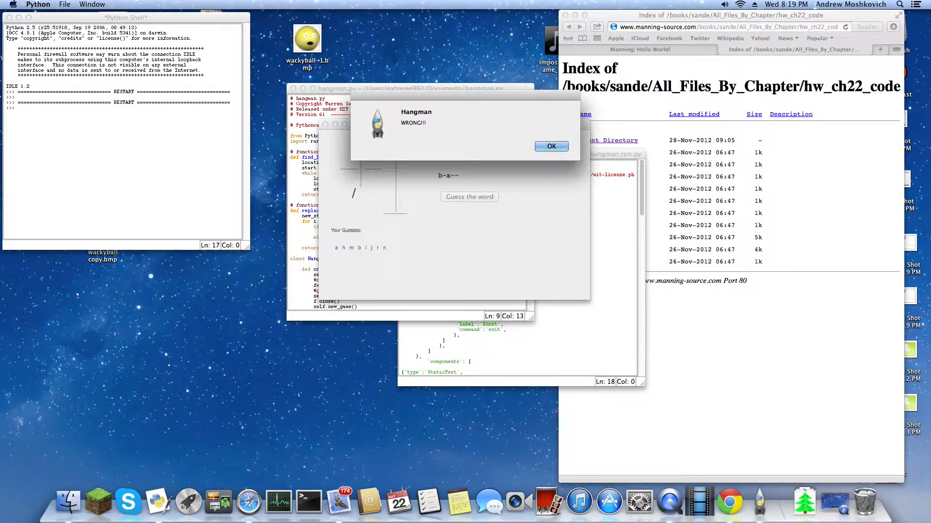
pyautogui.click(551, 146)
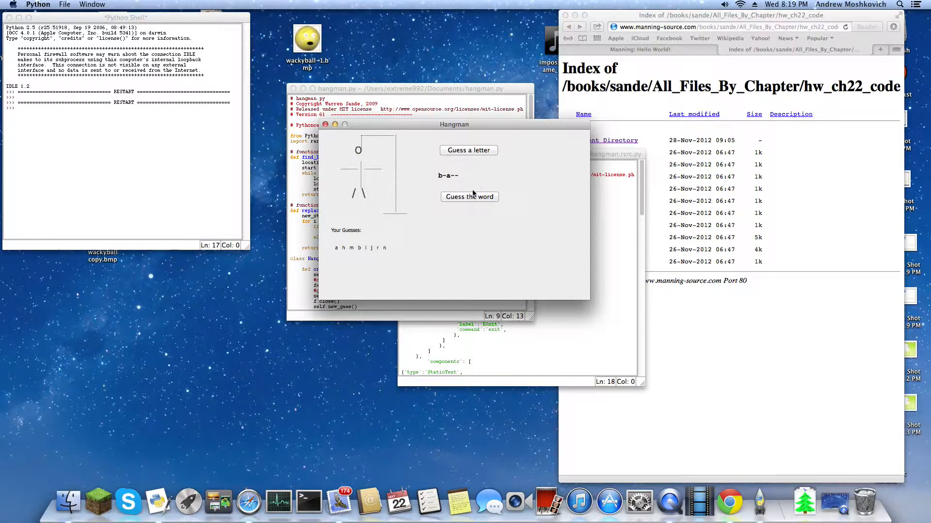
# Guess the whole word starting 'ba', lose the game and close the game-over message.
pyautogui.write('b')
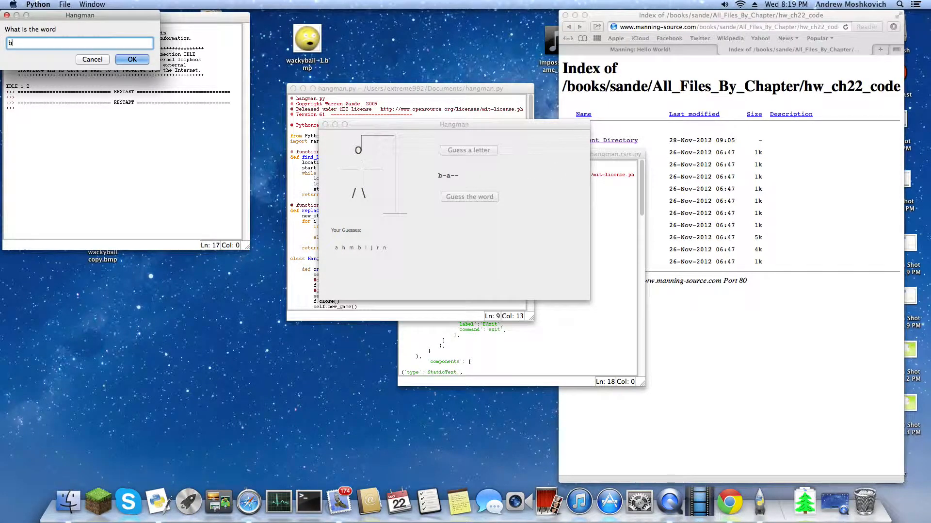
pyautogui.write('a')
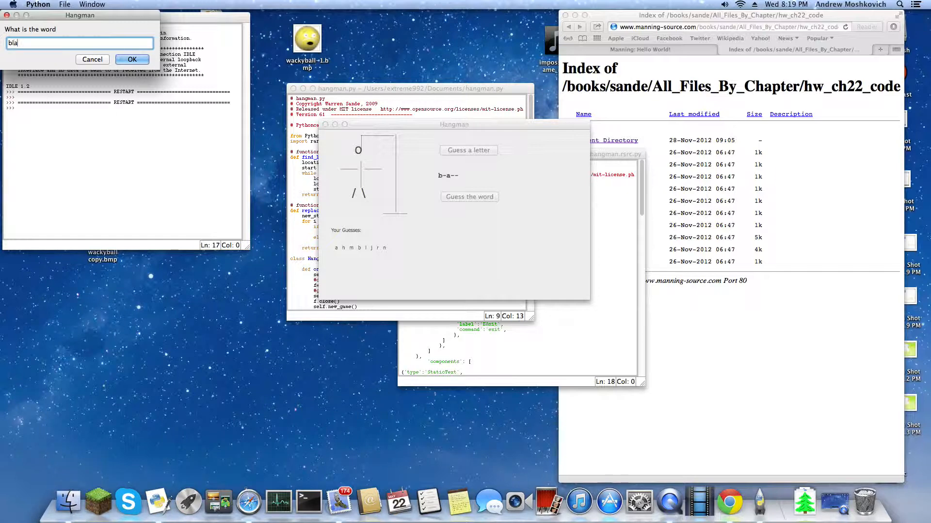
pyautogui.click(132, 59)
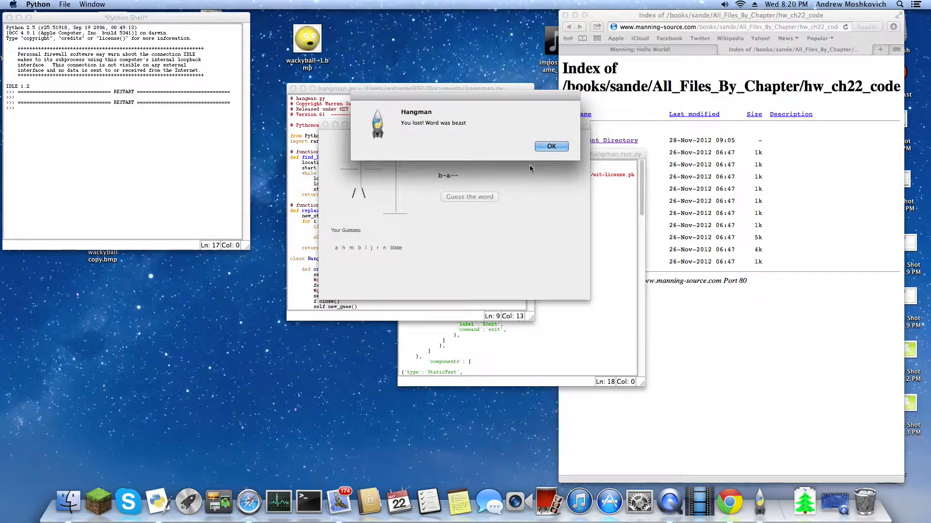
pyautogui.click(551, 146)
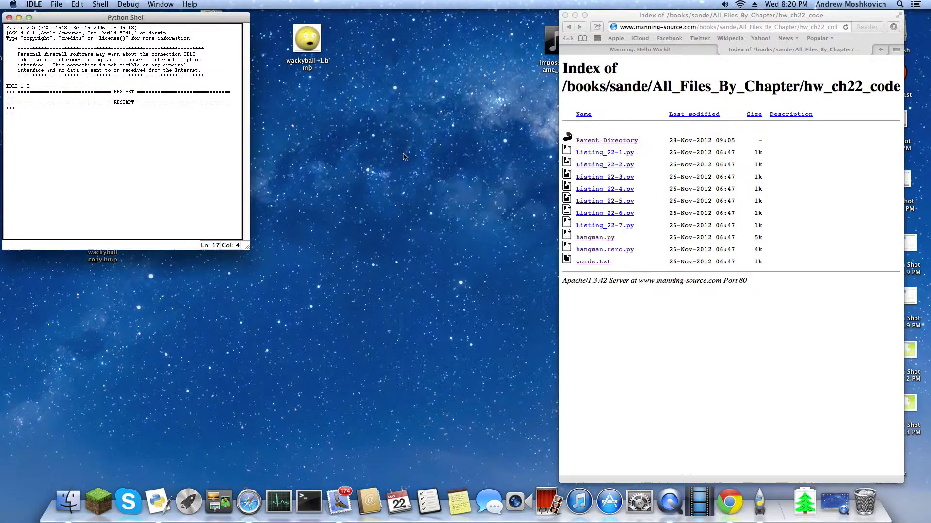
# Go up via Parent Directory to the All_Files_By_Chapter index.
pyautogui.click(606, 139)
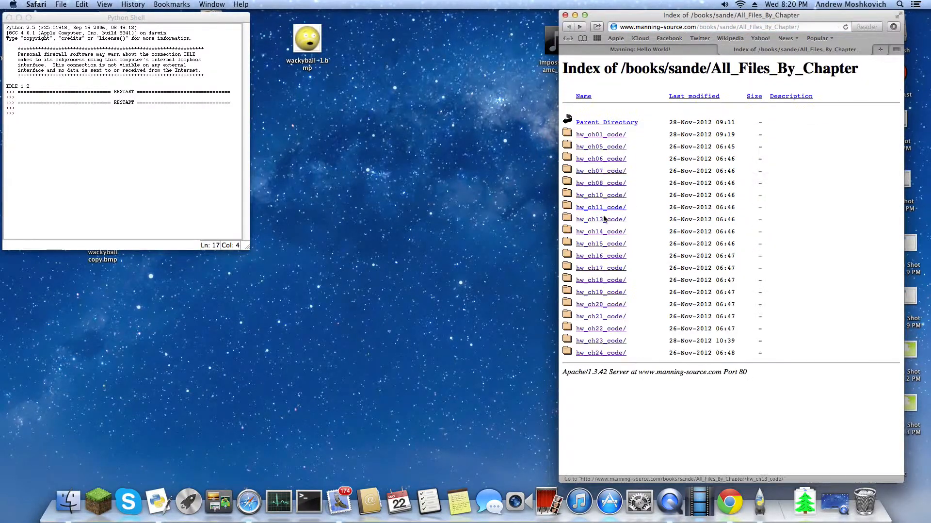
# Browse the chapter 13, 22 and 10 code folders, returning to the index each time.
pyautogui.click(600, 218)
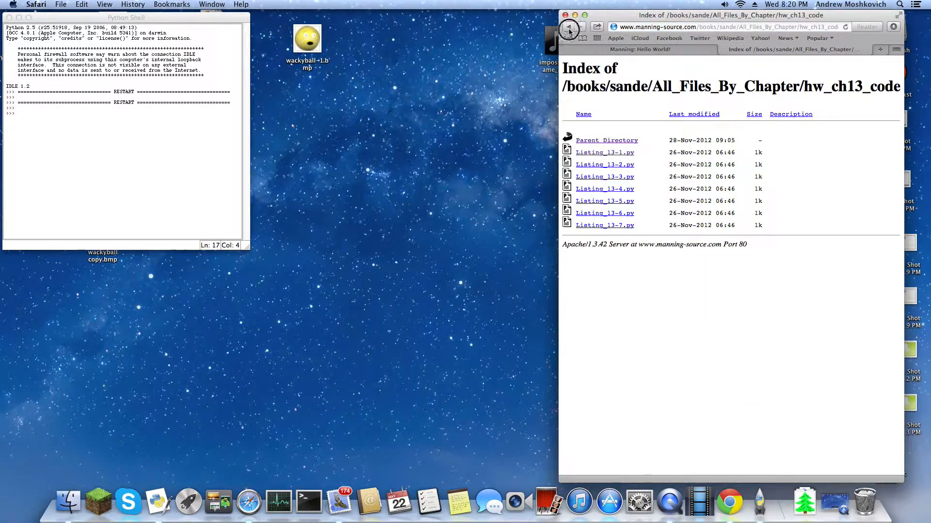
pyautogui.click(569, 27)
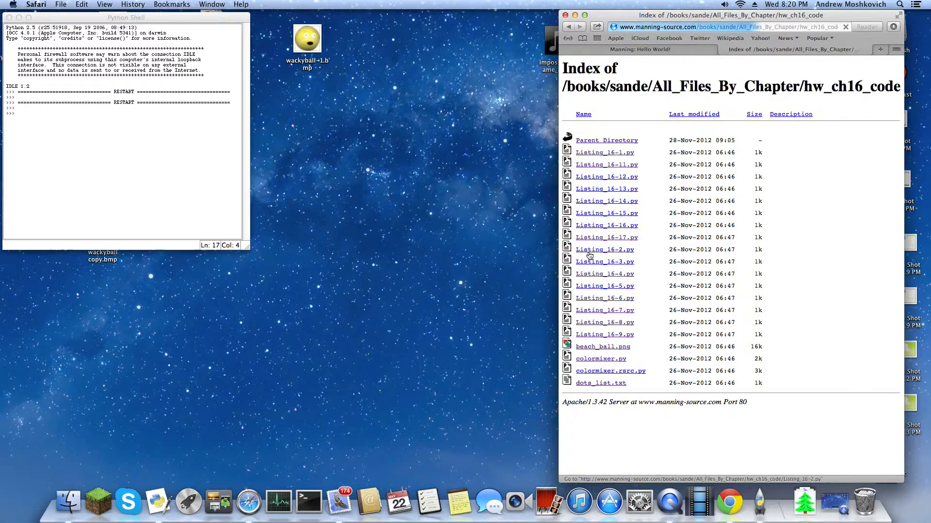
pyautogui.click(606, 139)
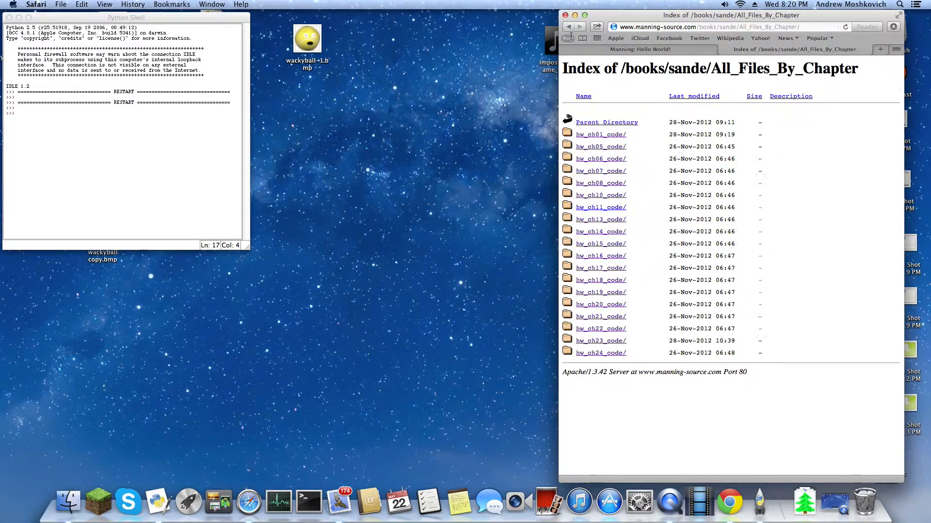
pyautogui.moveTo(599, 279)
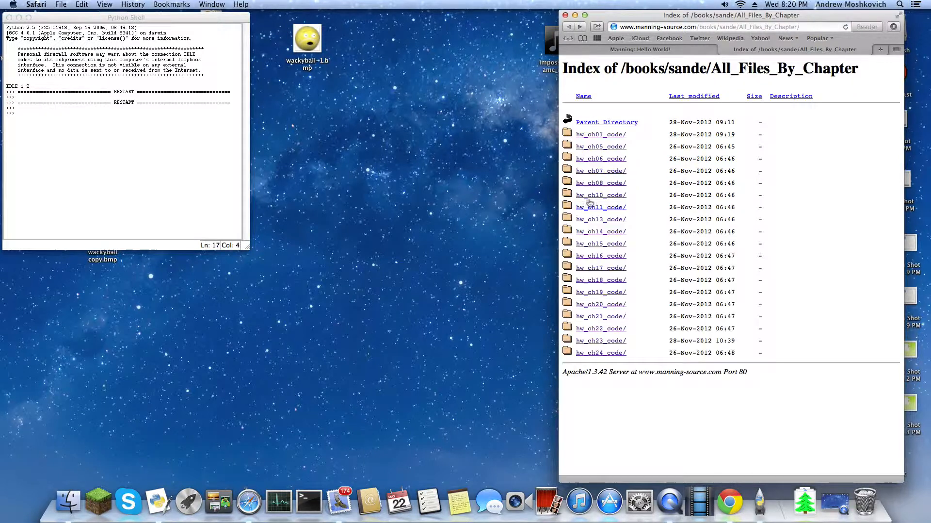
pyautogui.moveTo(599, 171)
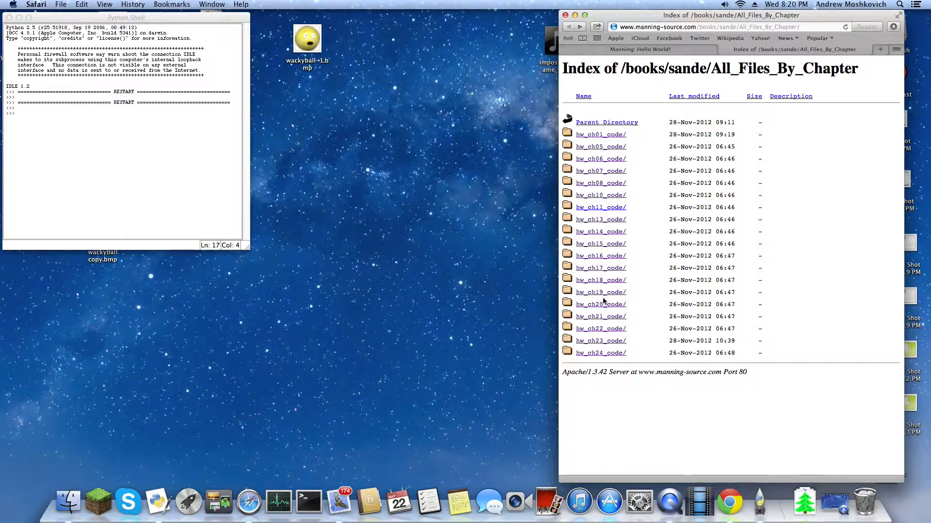
pyautogui.click(599, 304)
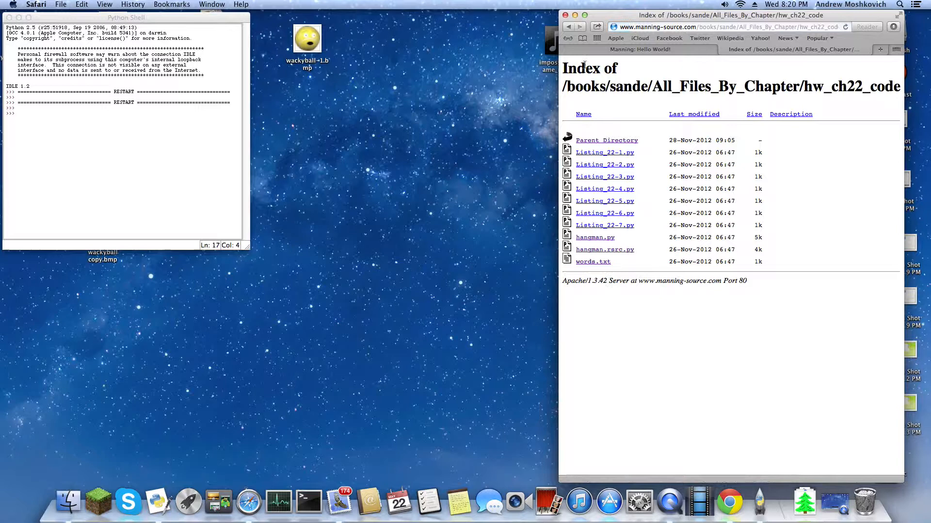
pyautogui.click(605, 140)
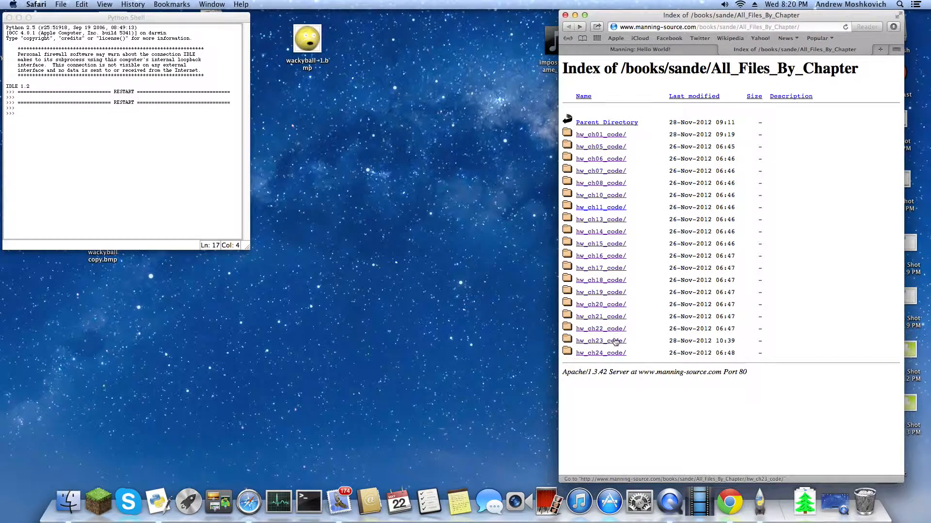
pyautogui.click(599, 340)
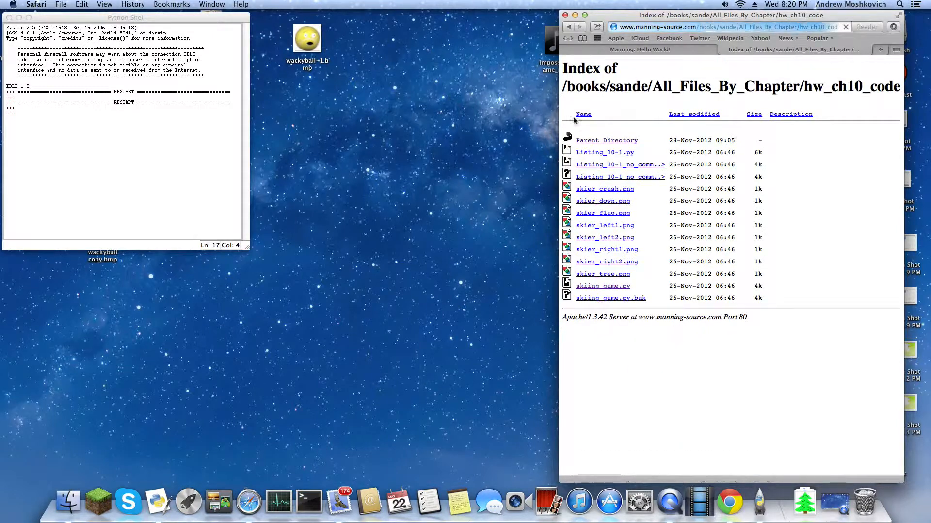
pyautogui.click(606, 139)
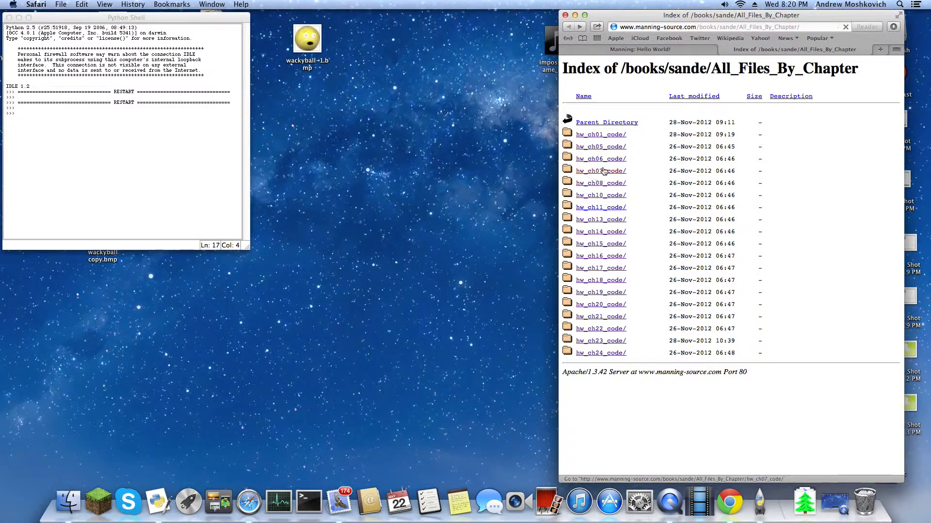
pyautogui.moveTo(600, 158)
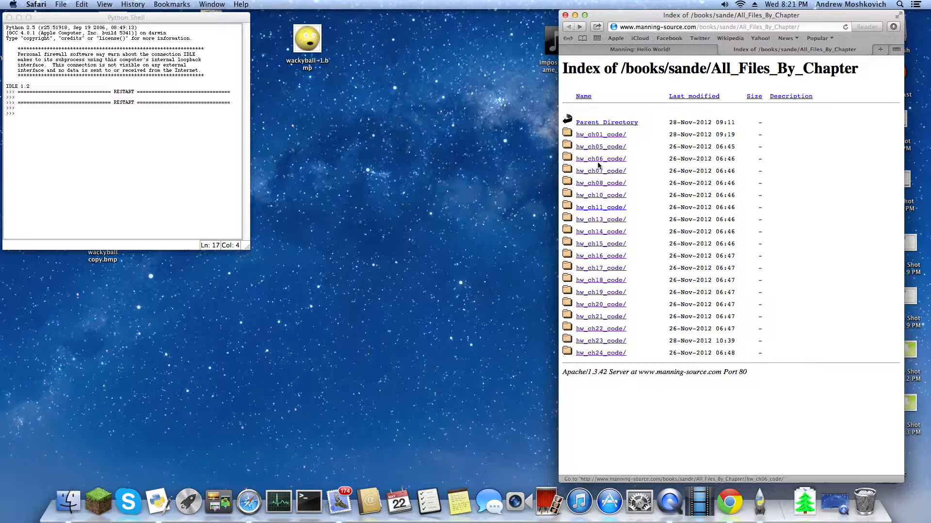
# Browse the chapter 11 and 16 code folders, ending back on All_Files_By_Chapter.
pyautogui.click(600, 158)
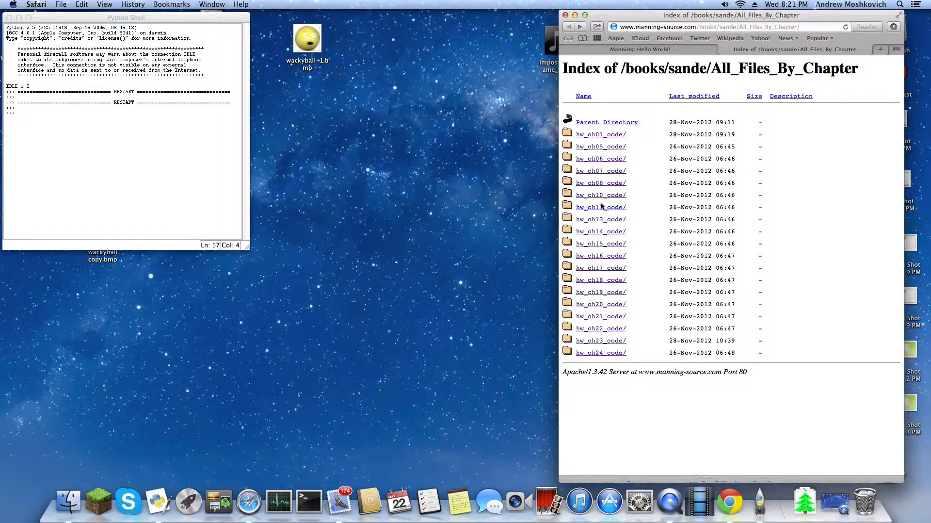
pyautogui.click(597, 207)
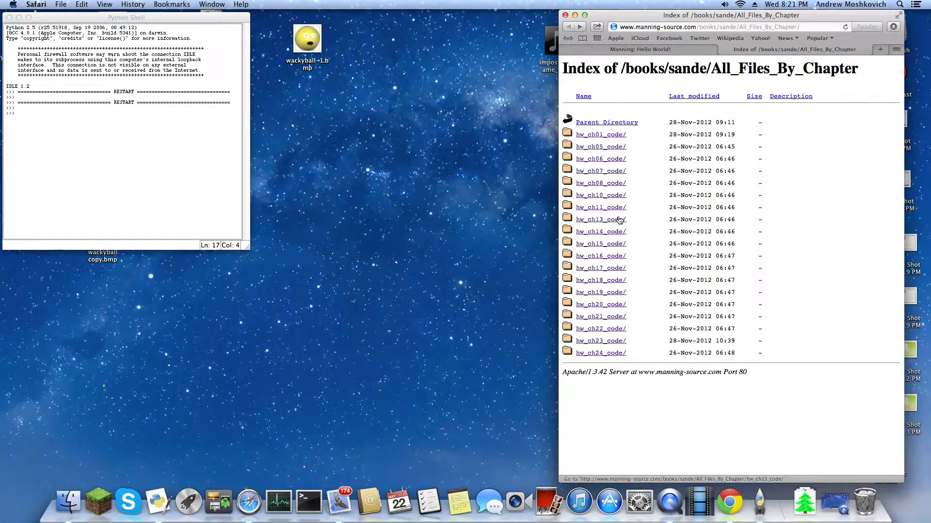
pyautogui.click(600, 206)
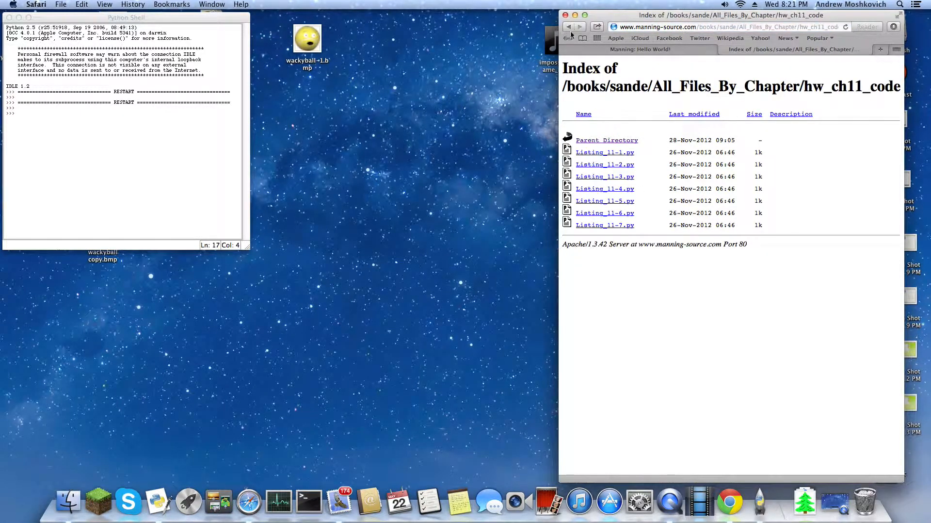
pyautogui.click(606, 139)
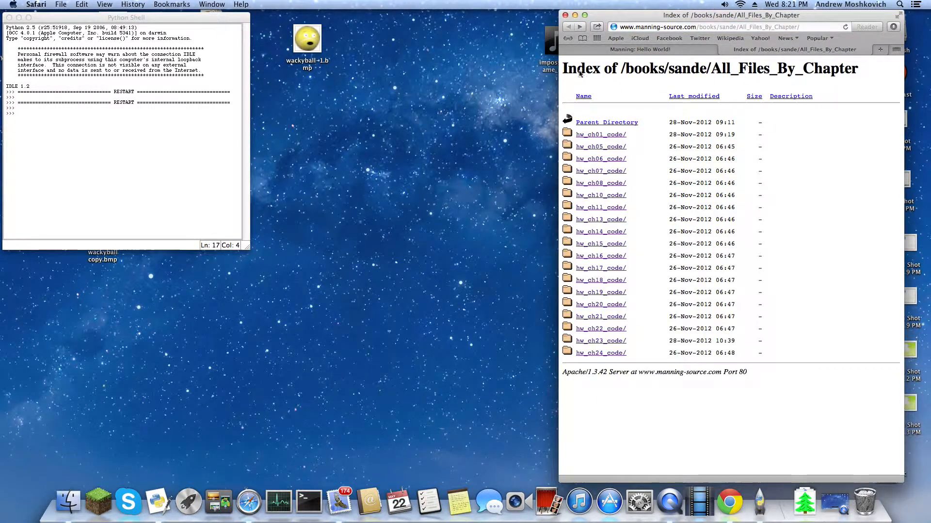
pyautogui.click(600, 230)
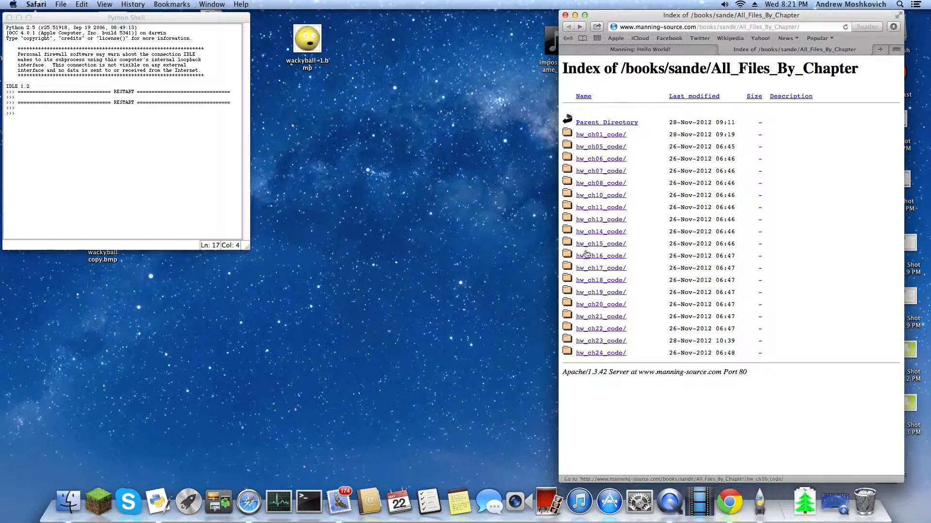
pyautogui.click(600, 255)
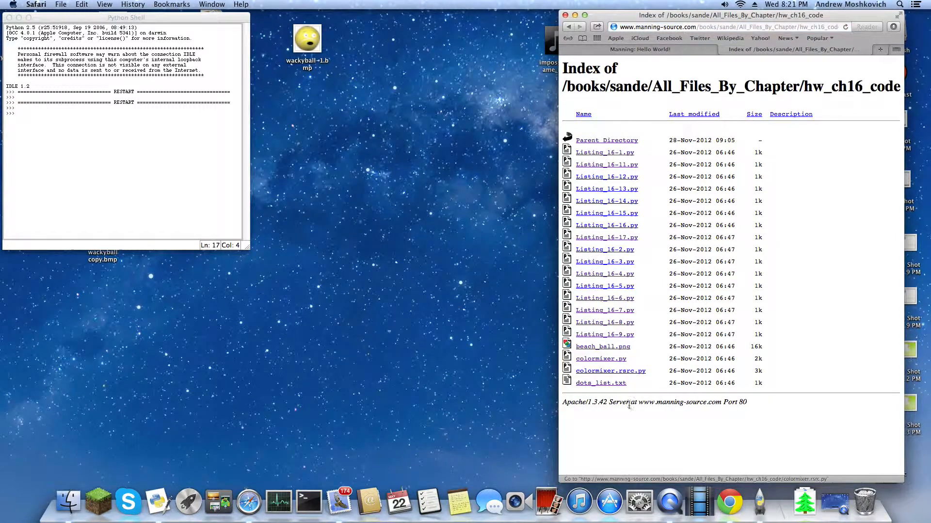
pyautogui.click(606, 140)
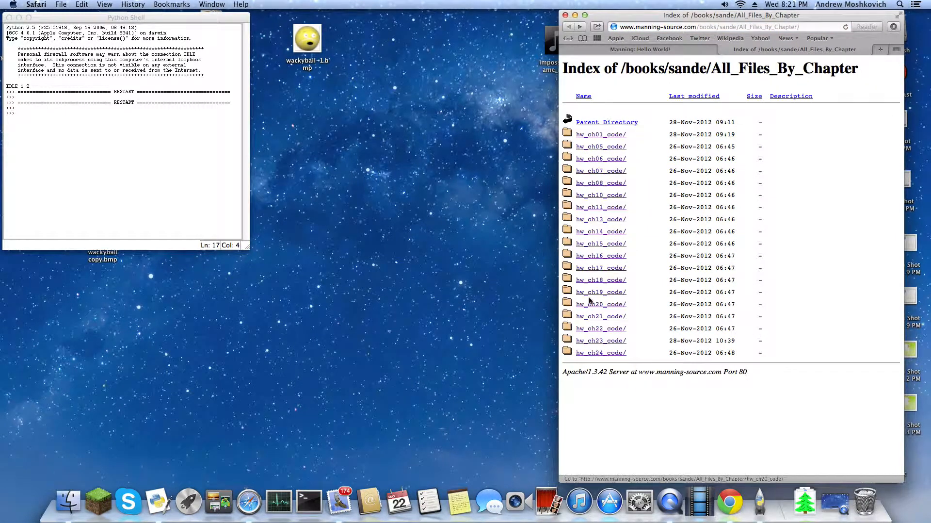
pyautogui.moveTo(593, 352)
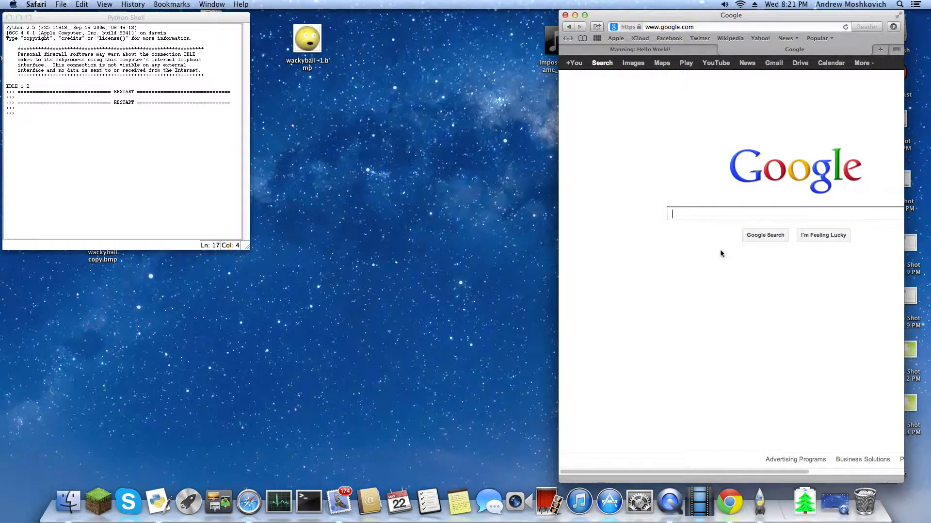
# Search Google for 'pythoncard celsius fahrenheit manning'.
pyautogui.write('pythoncard')
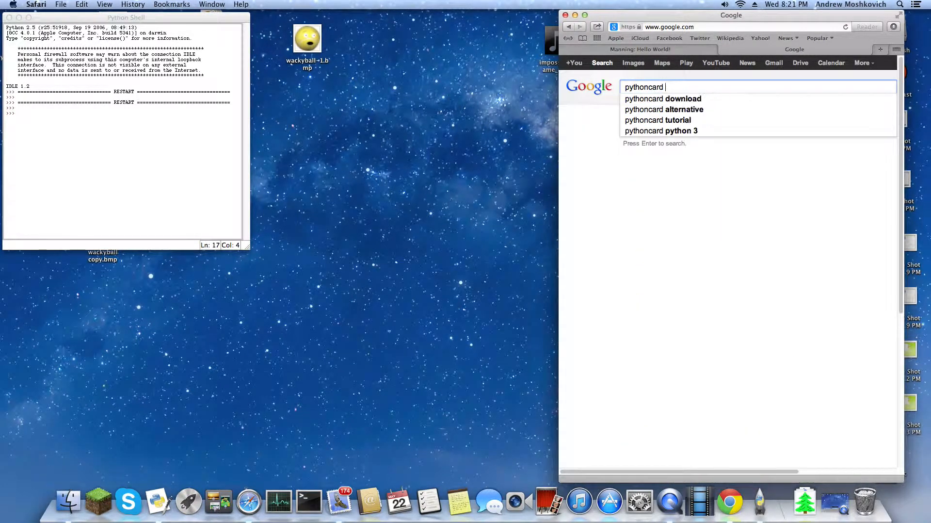
pyautogui.write('ce')
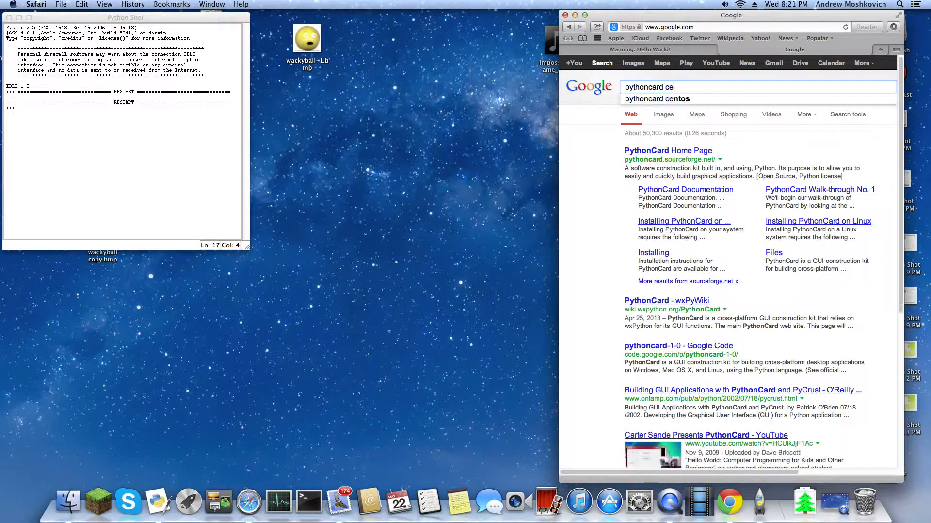
pyautogui.write('lsius')
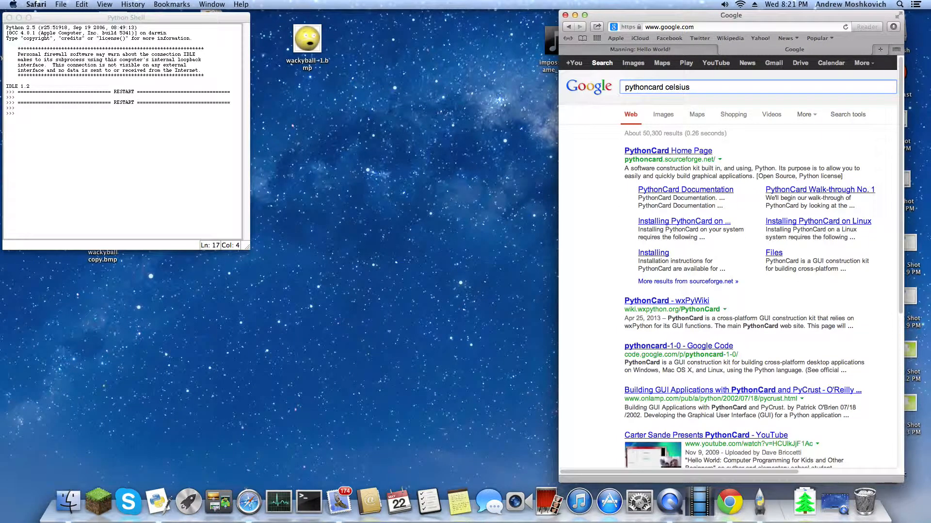
pyautogui.write('fahrenheit')
pyautogui.write('manni')
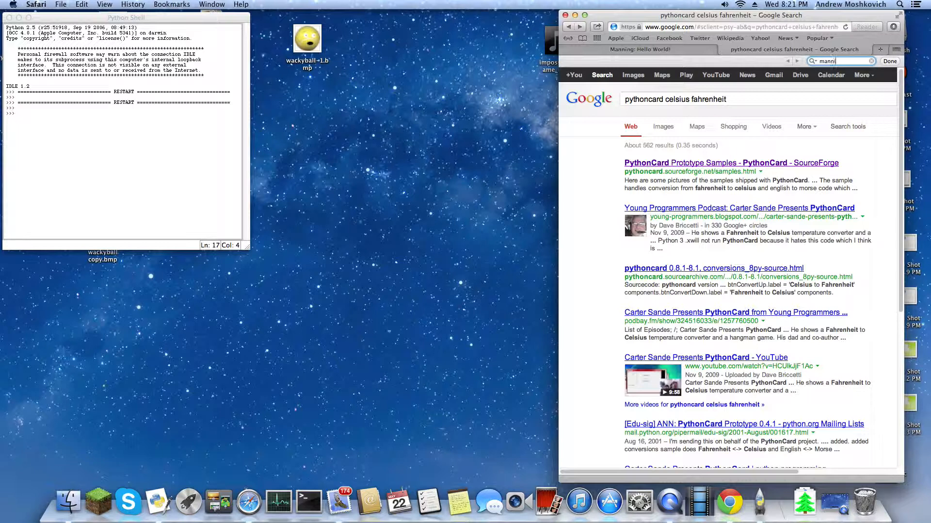
pyautogui.scroll(-3)
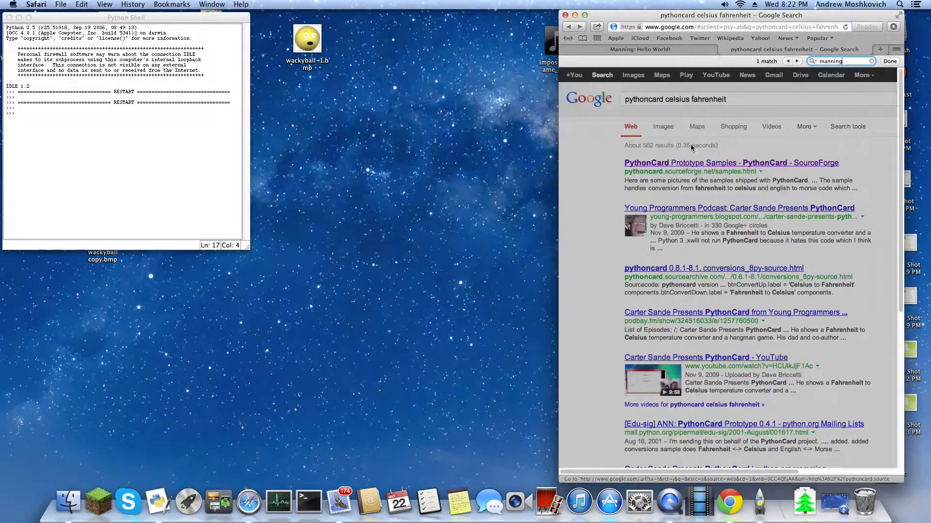
pyautogui.write('manning')
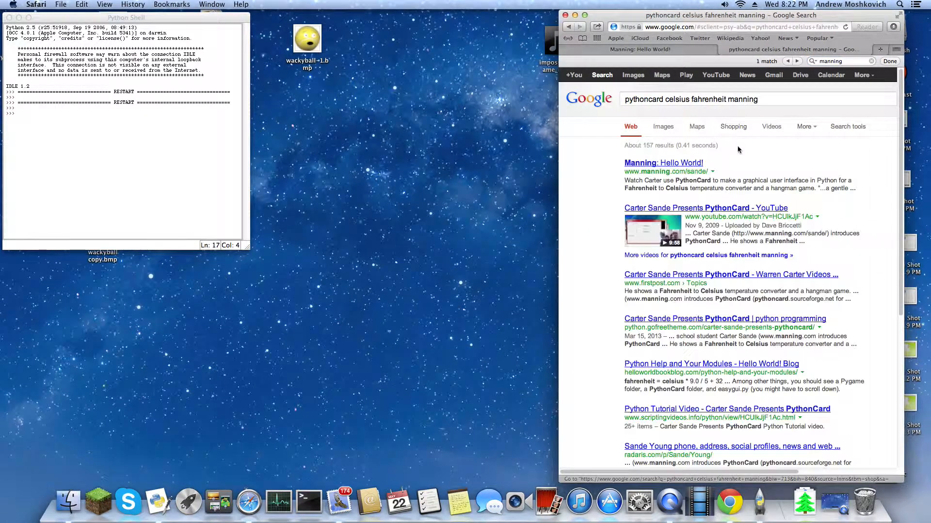
pyautogui.moveTo(663, 162)
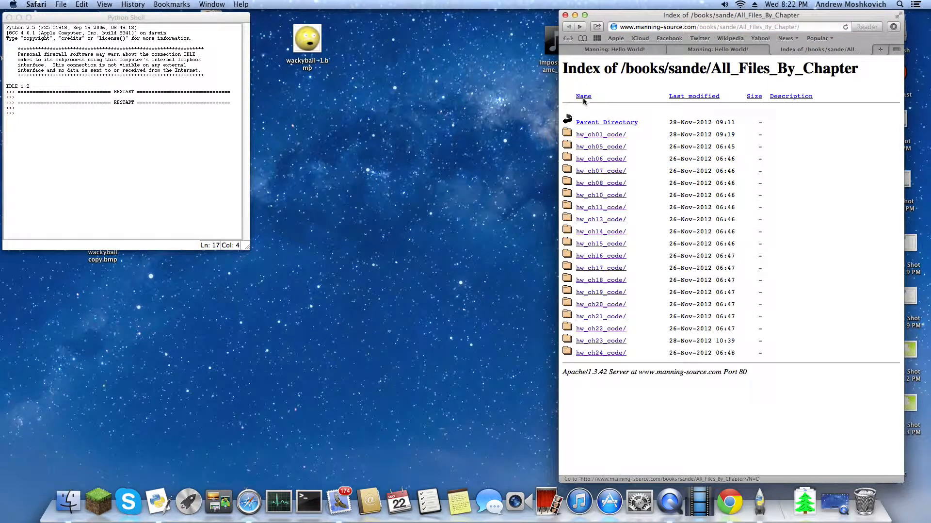
# View a chapter 13 listing and chapter 15's my_module.py, then return to the folder index.
pyautogui.click(600, 170)
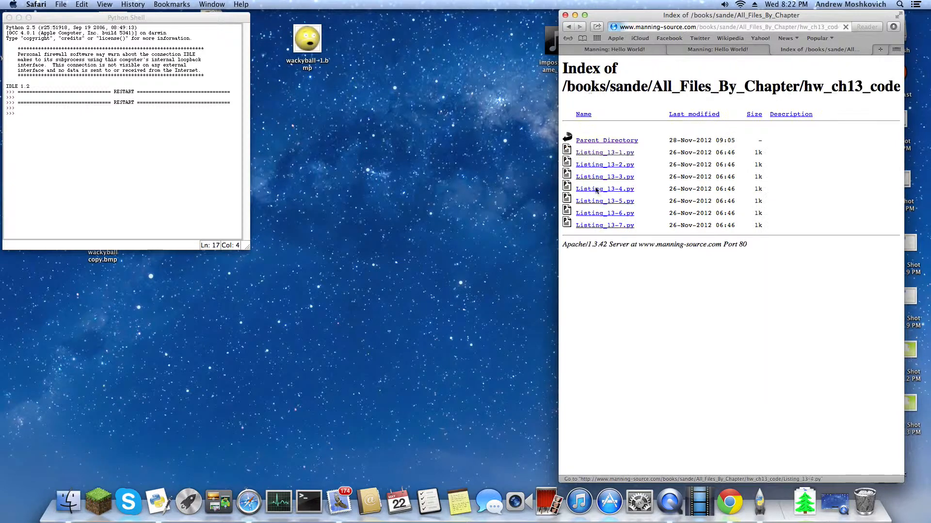
pyautogui.click(604, 225)
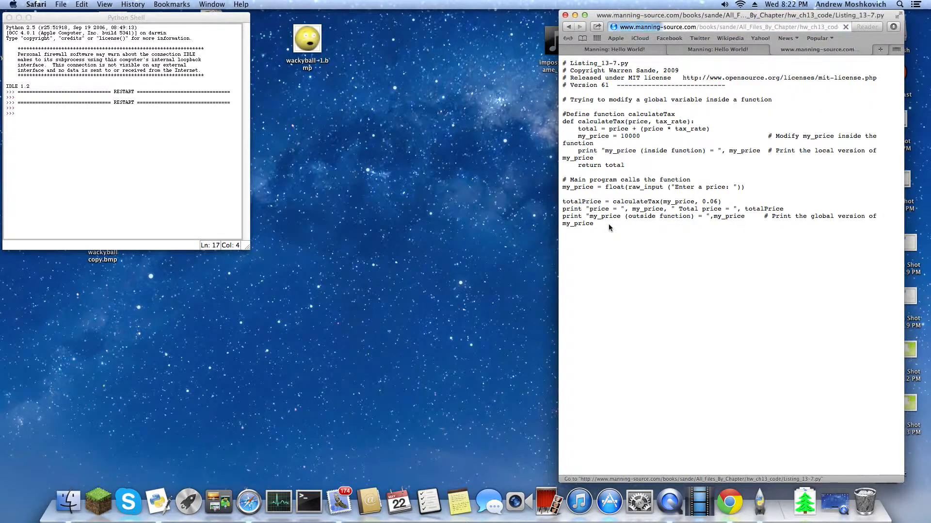
pyautogui.click(568, 27)
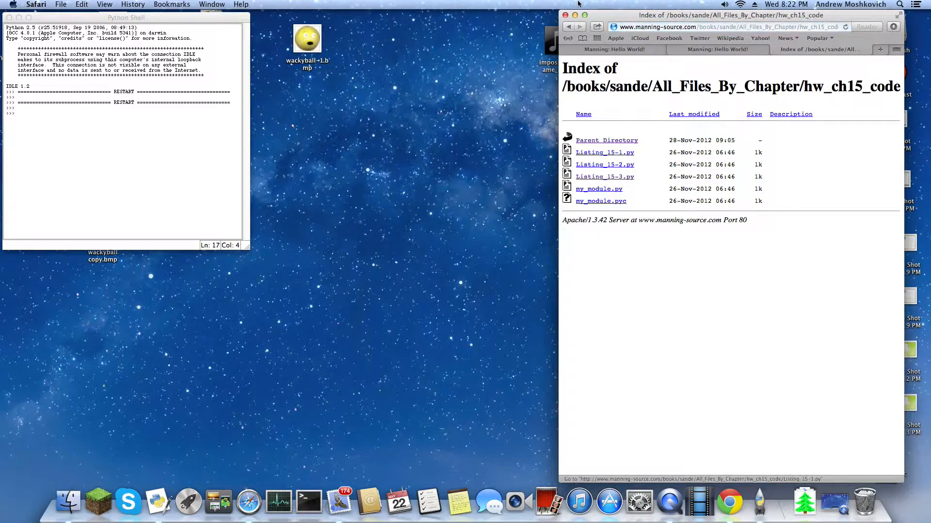
pyautogui.click(600, 188)
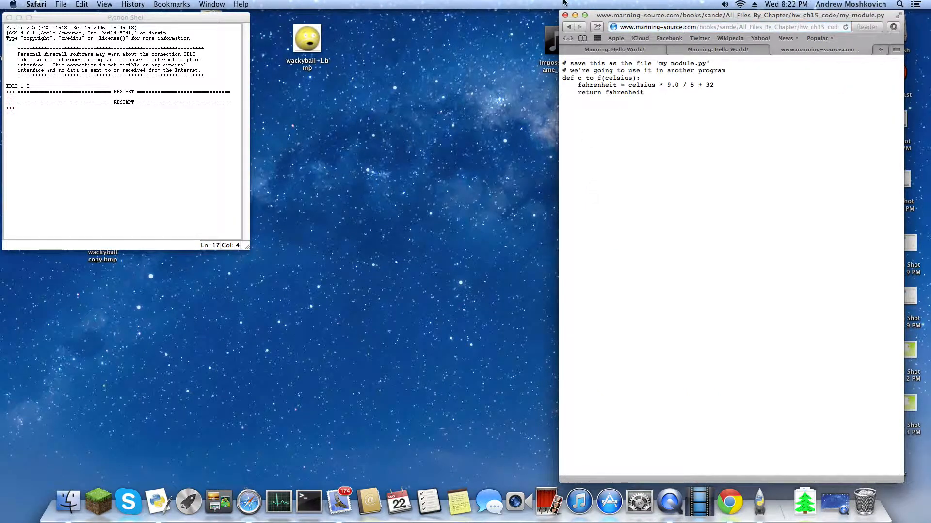
pyautogui.click(567, 27)
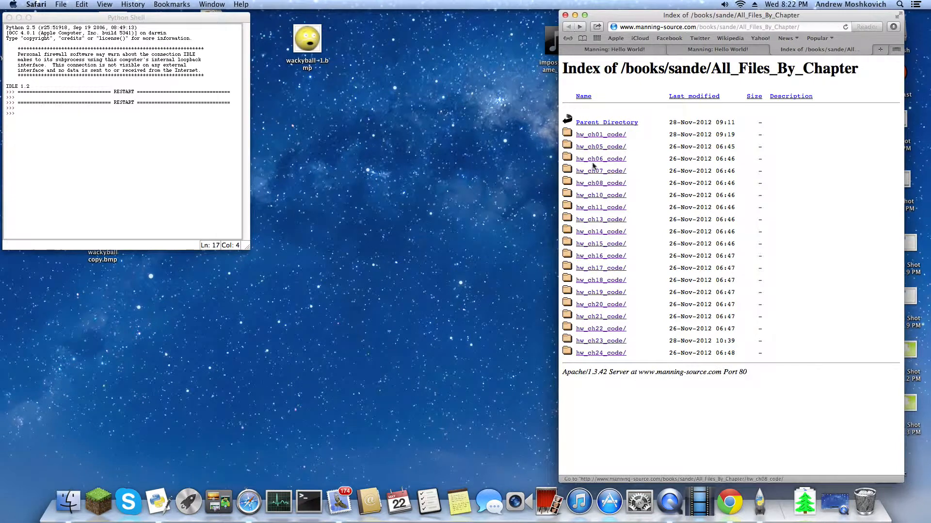
# Look into the chapter 16 folder and further chapter folders from the index.
pyautogui.click(599, 255)
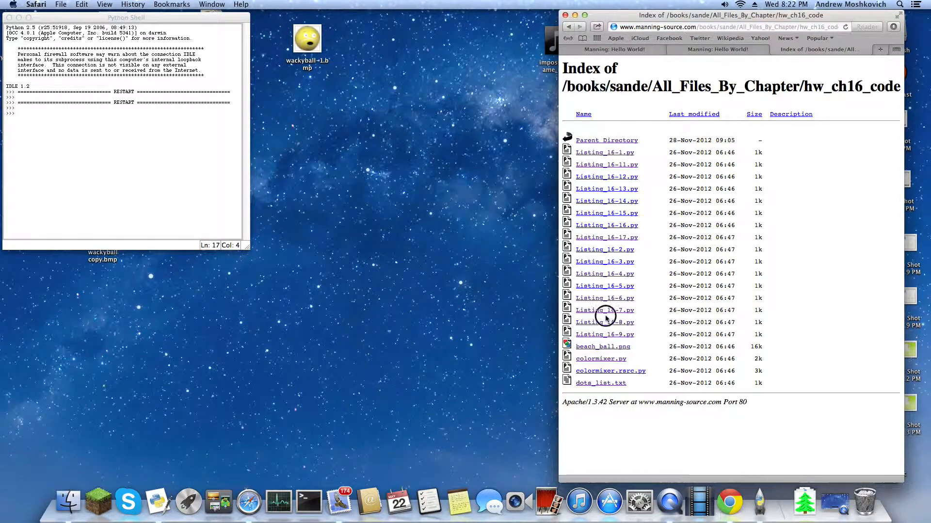
pyautogui.moveTo(614, 163)
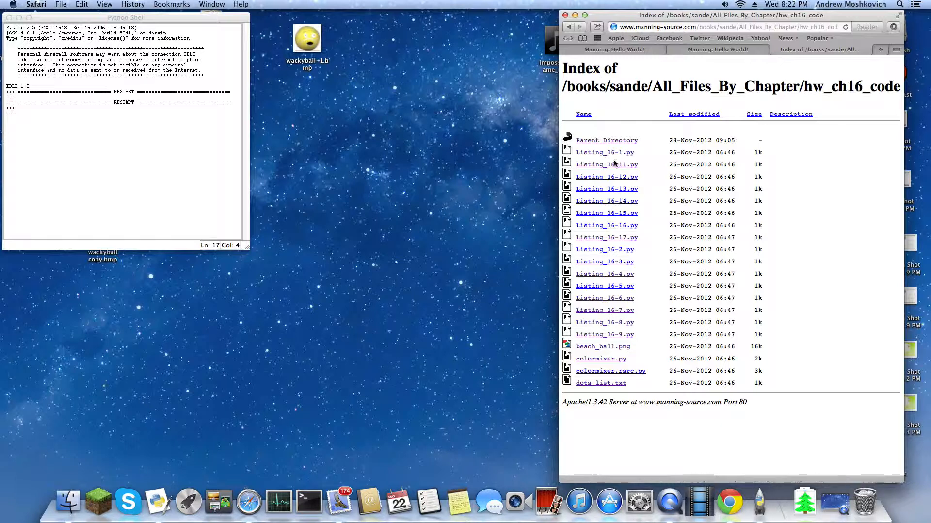
pyautogui.click(606, 164)
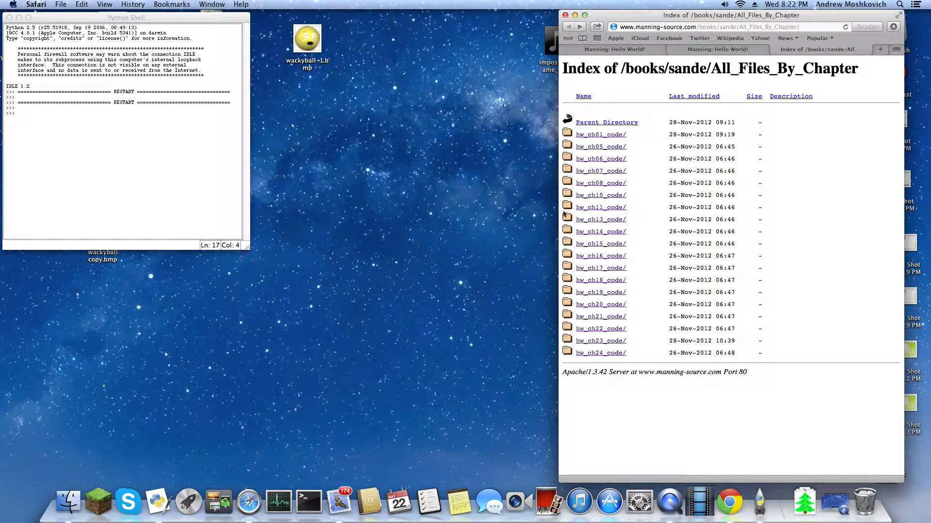
pyautogui.click(599, 267)
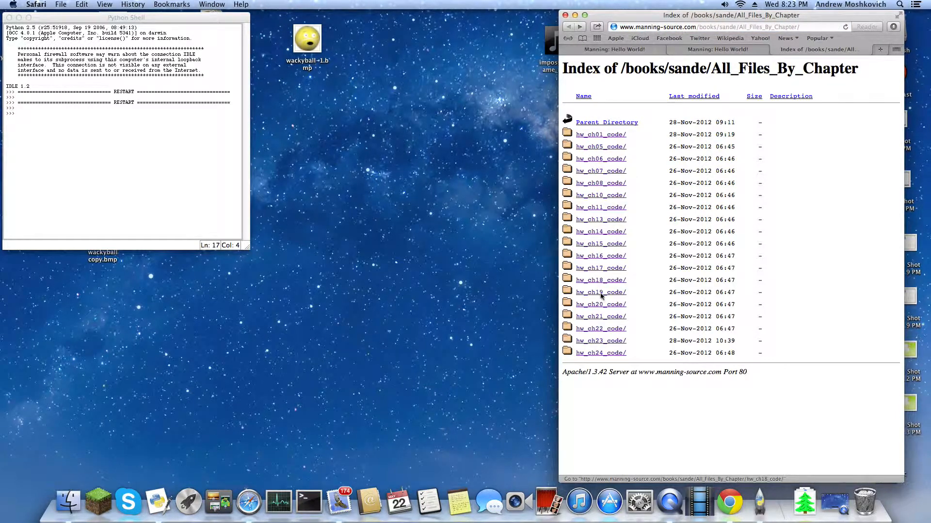
pyautogui.click(600, 303)
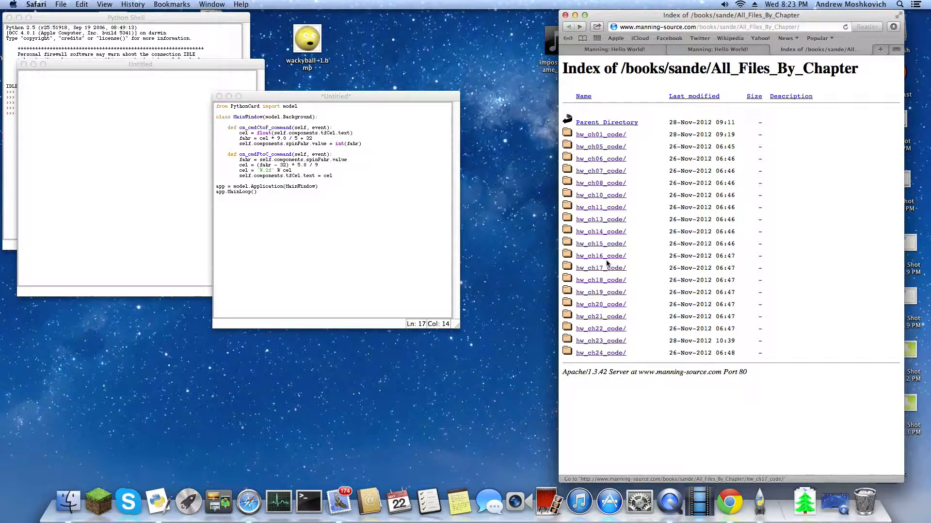
pyautogui.moveTo(607, 288)
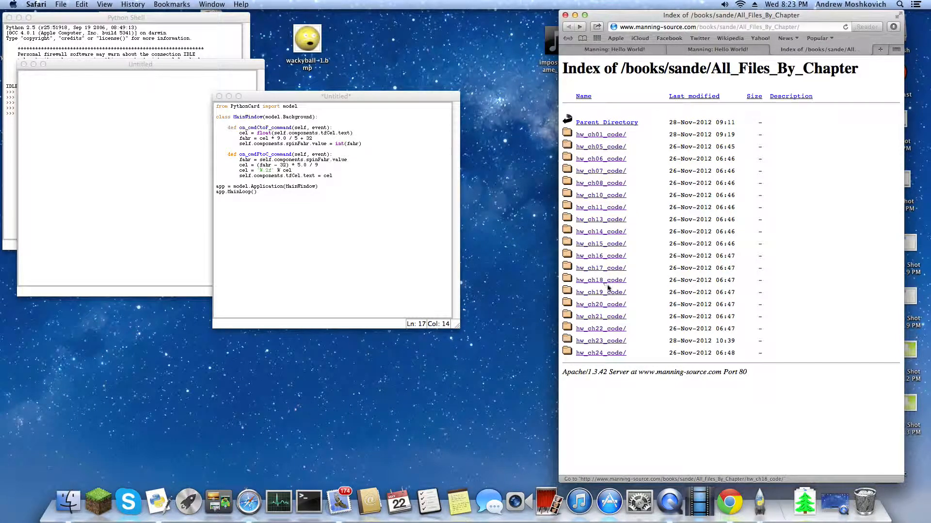
# Open hw_ch20_code and show the TempGui.rsrc.py resource file listing.
pyautogui.click(600, 303)
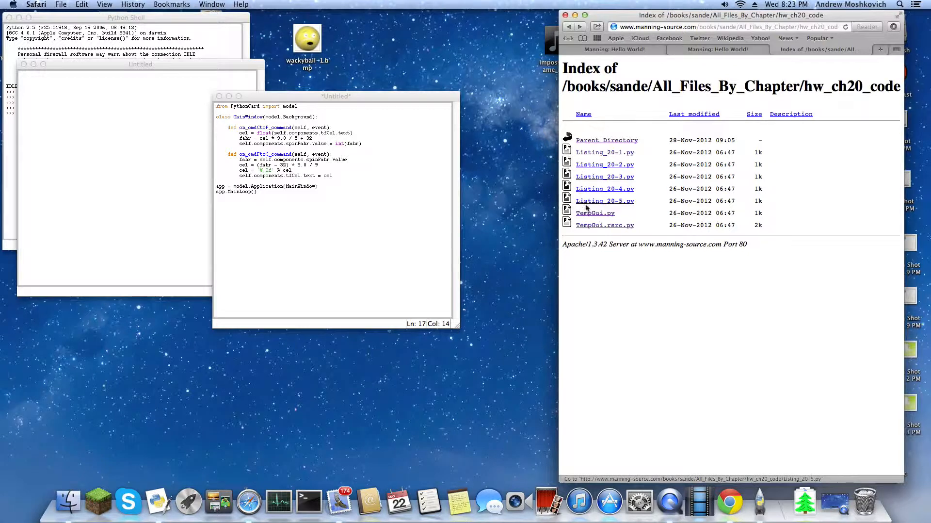
pyautogui.click(604, 225)
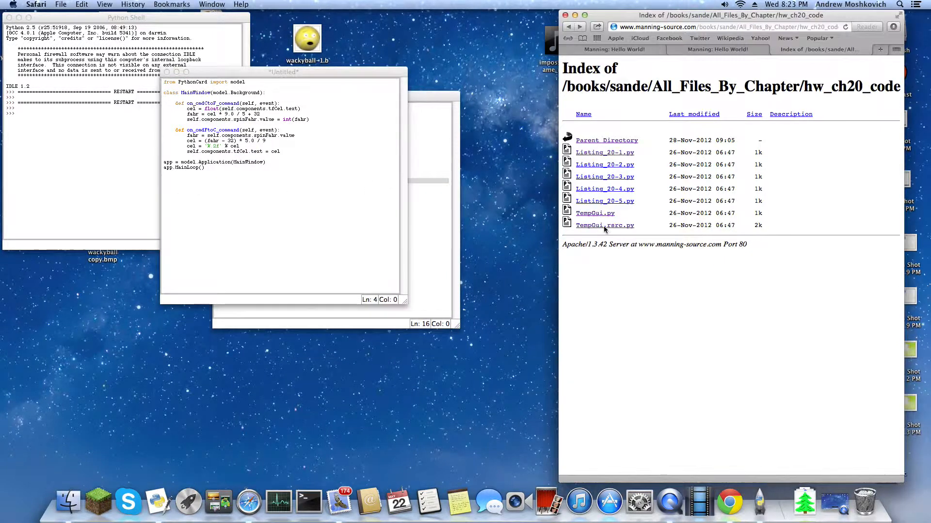
pyautogui.click(604, 225)
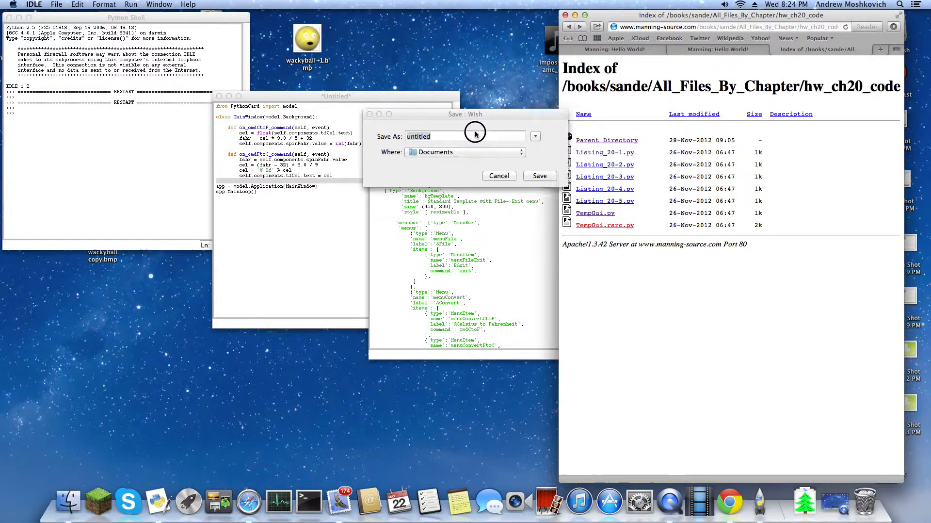
# Save the resource file as TempGui.rsrc.py in Documents.
pyautogui.write('TempGui.r')
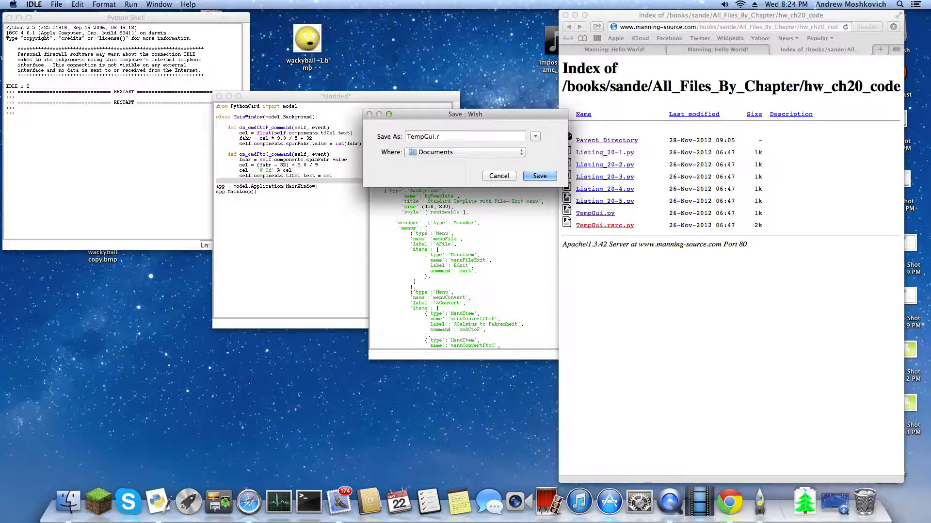
pyautogui.write('src.py')
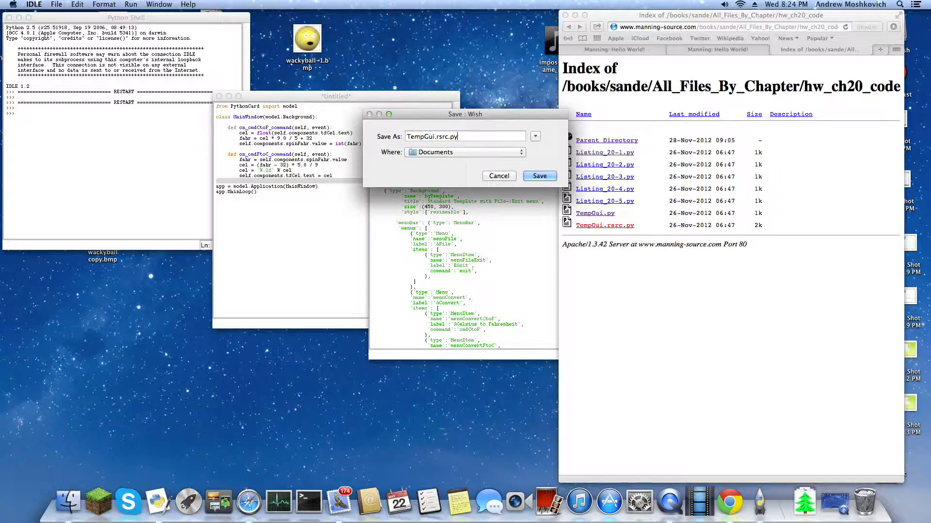
pyautogui.click(539, 176)
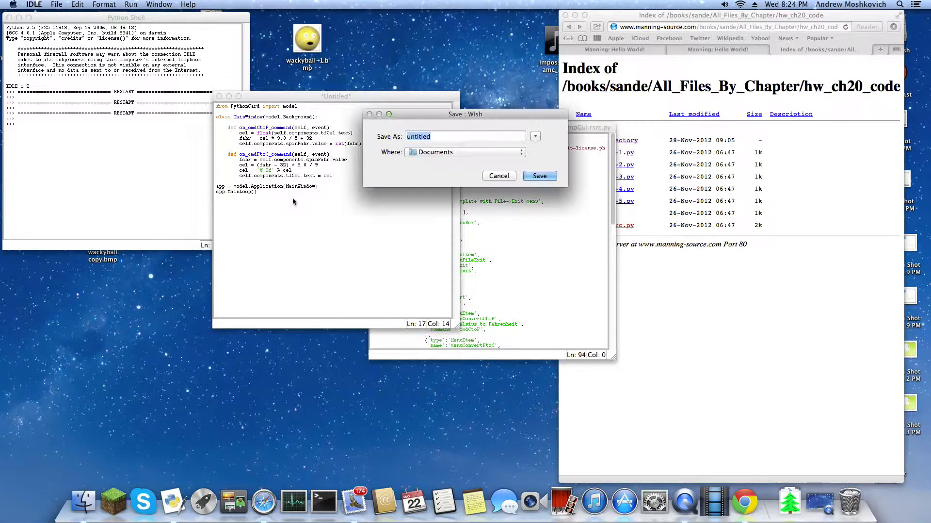
# Save the main program as TempGui.py in Documents.
pyautogui.write('T')
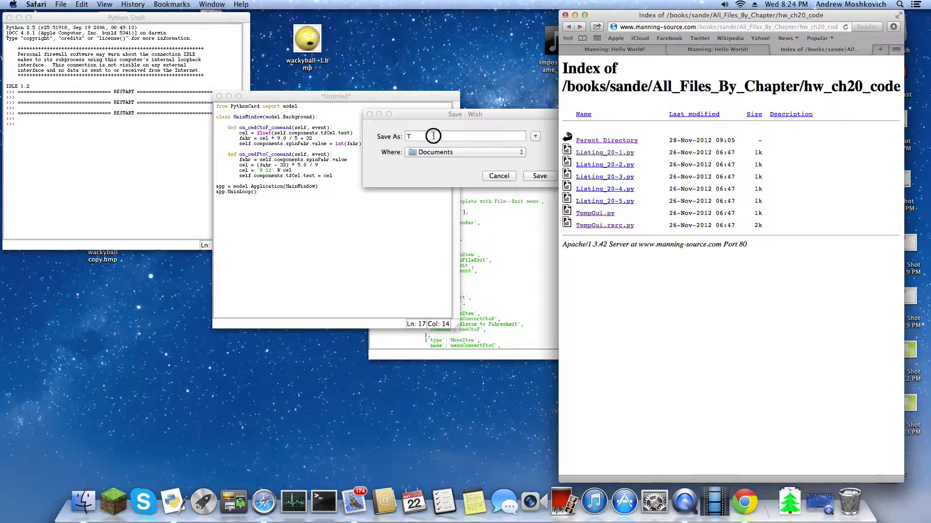
pyautogui.write('emp')
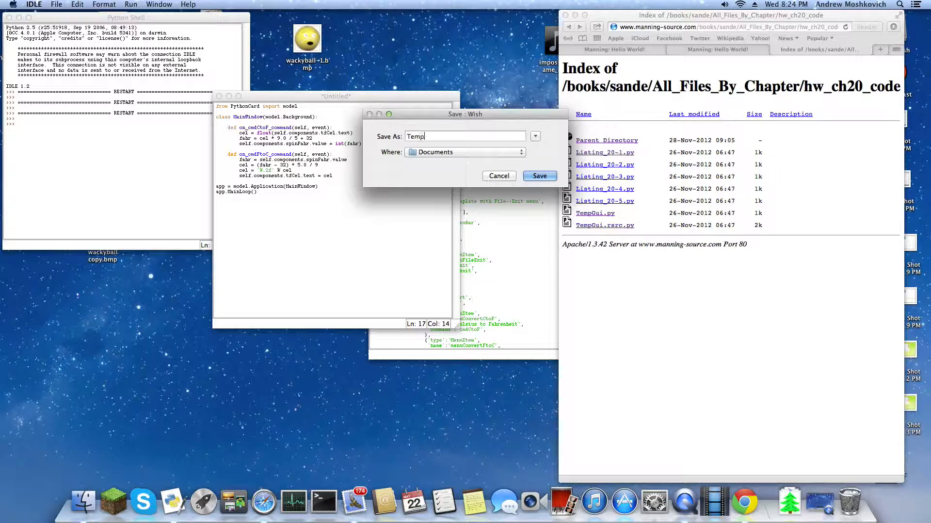
pyautogui.write('Gui')
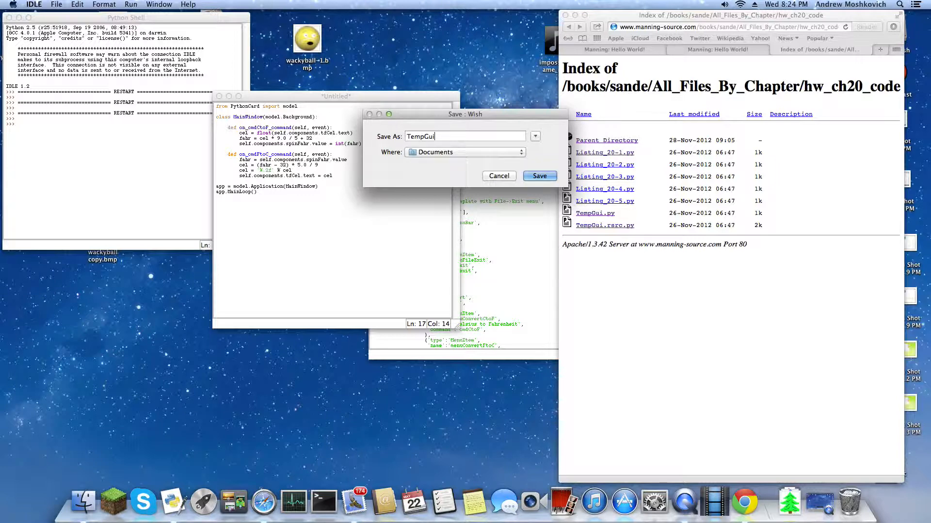
pyautogui.write('.p')
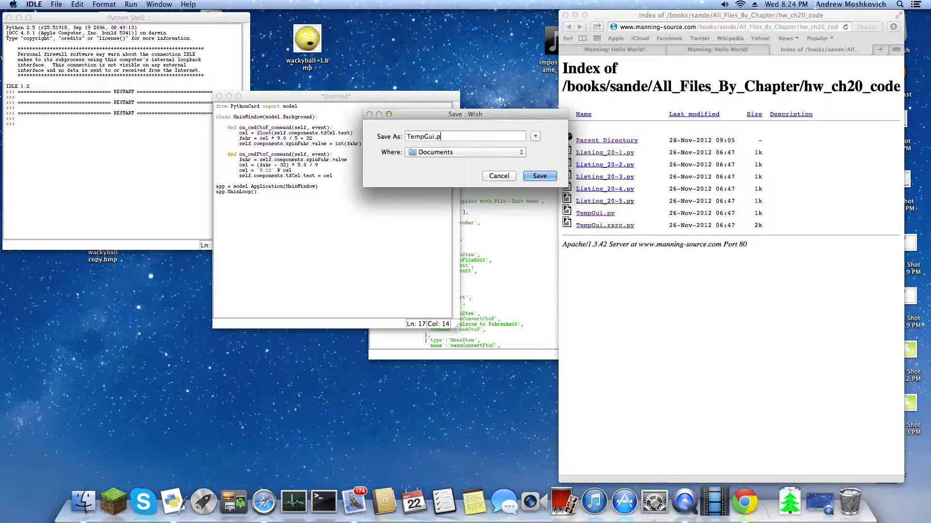
pyautogui.click(538, 176)
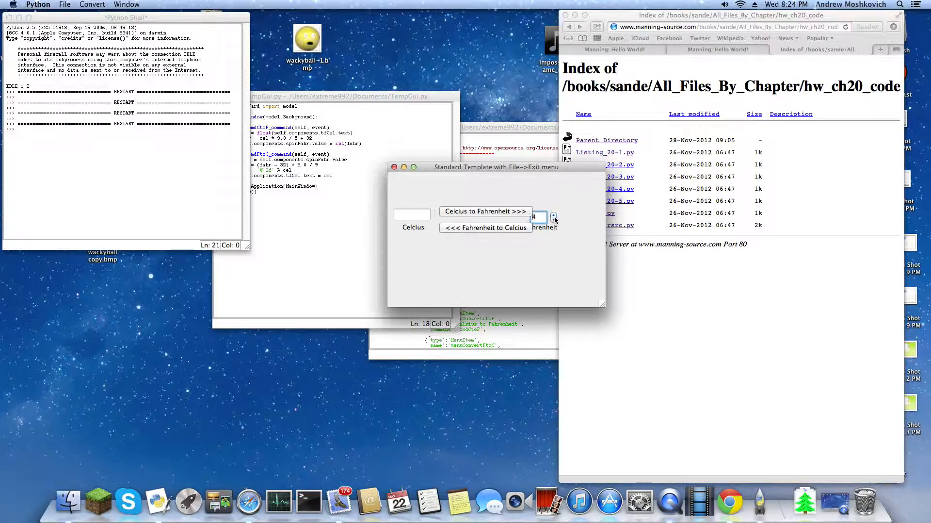
# Convert 10 Celsius to 50 Fahrenheit and back to 10.00, then close the converter.
pyautogui.click(552, 213)
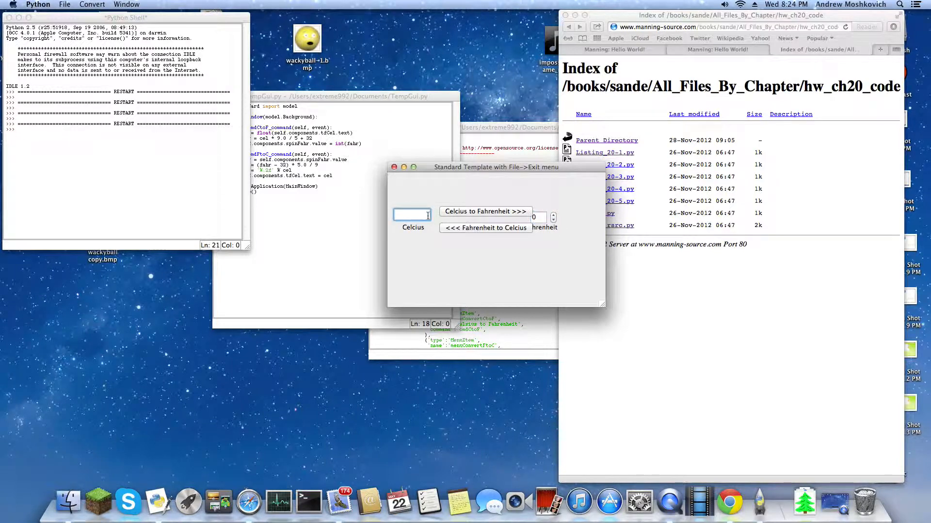
pyautogui.click(485, 211)
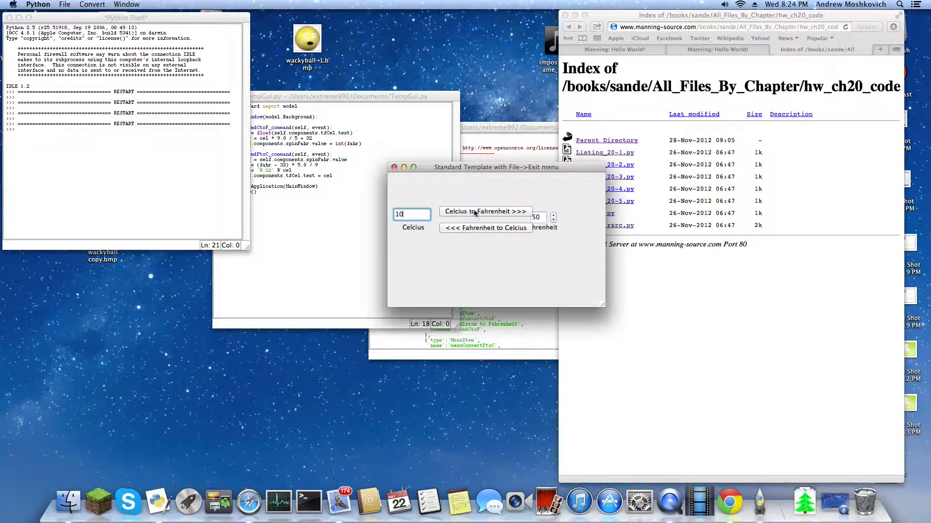
pyautogui.click(485, 211)
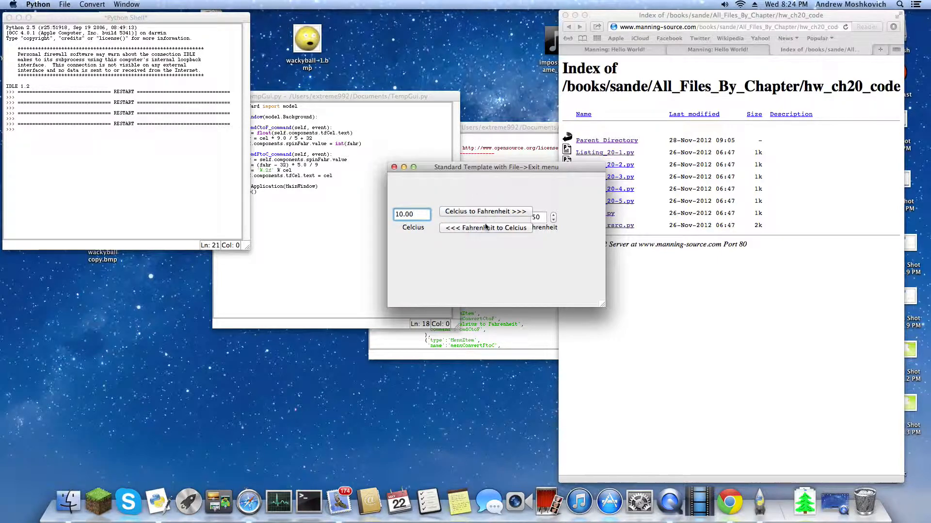
pyautogui.doubleClick(411, 213)
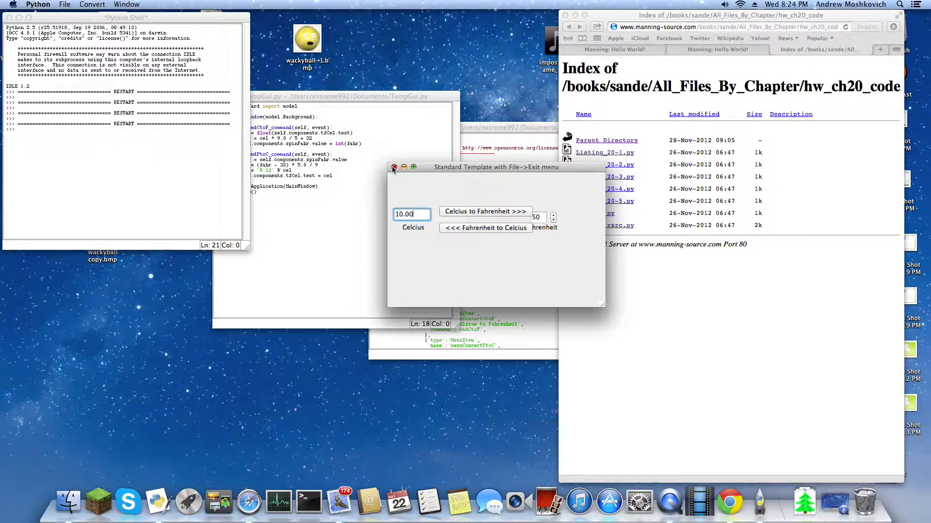
pyautogui.click(393, 167)
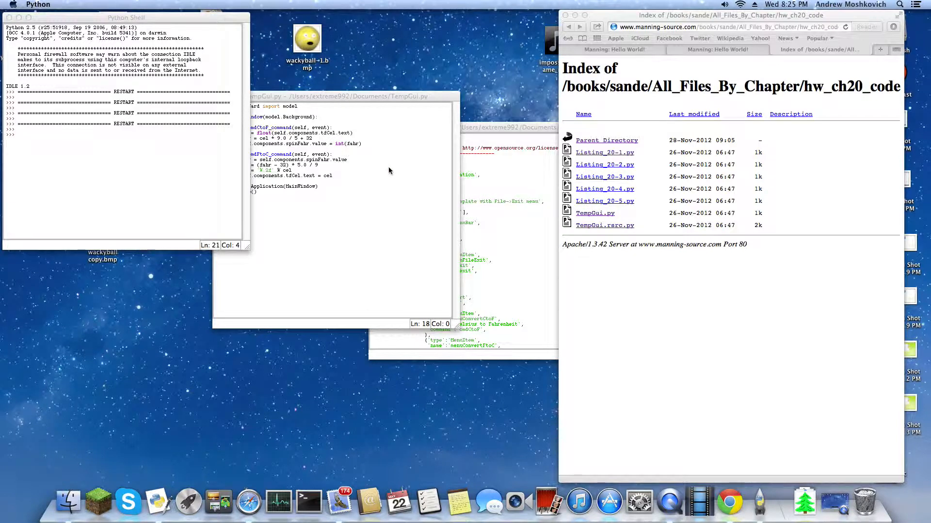